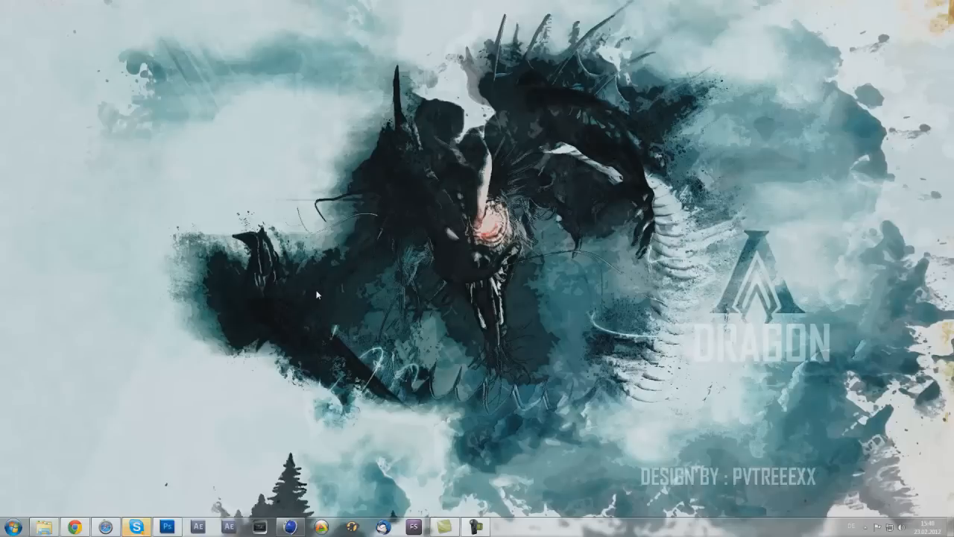
pyautogui.moveTo(176, 510)
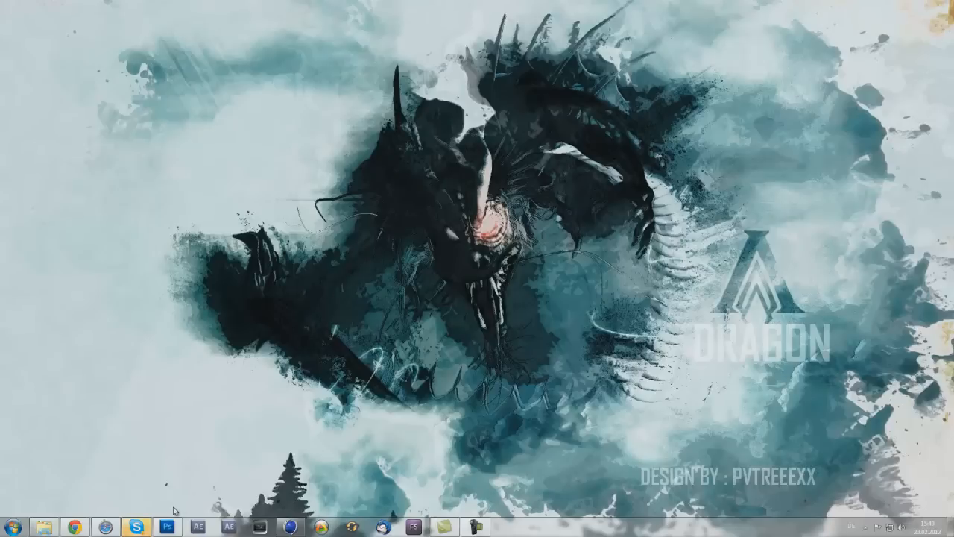
pyautogui.moveTo(485, 406)
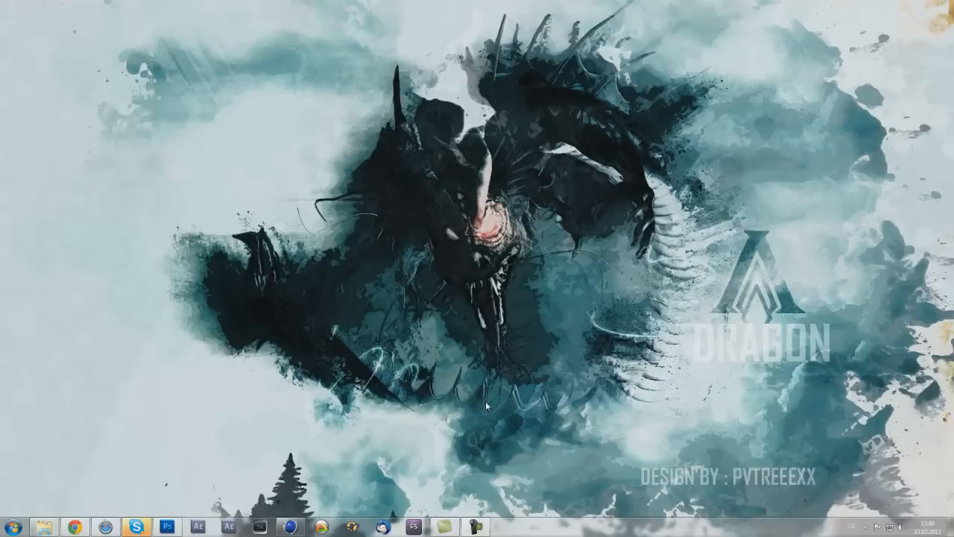
pyautogui.moveTo(380, 461)
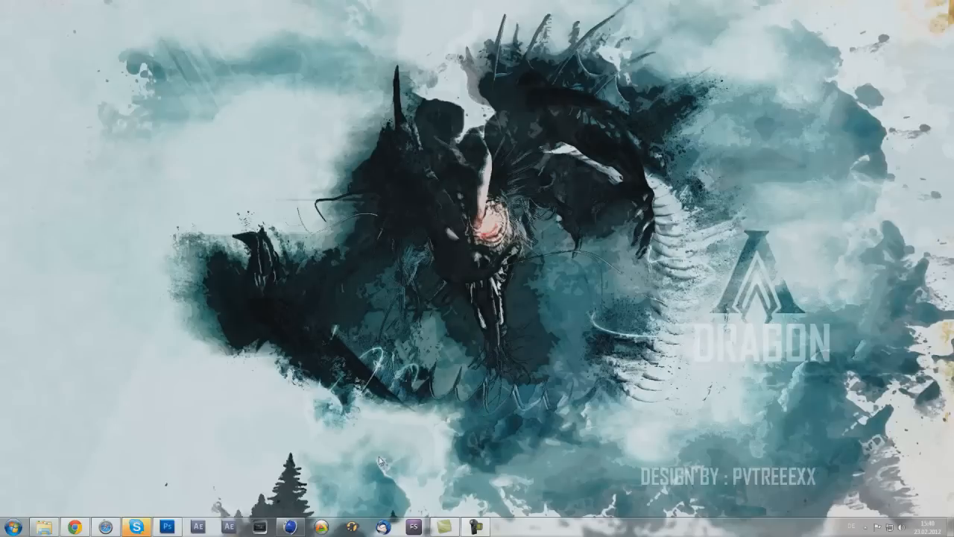
pyautogui.moveTo(281, 484)
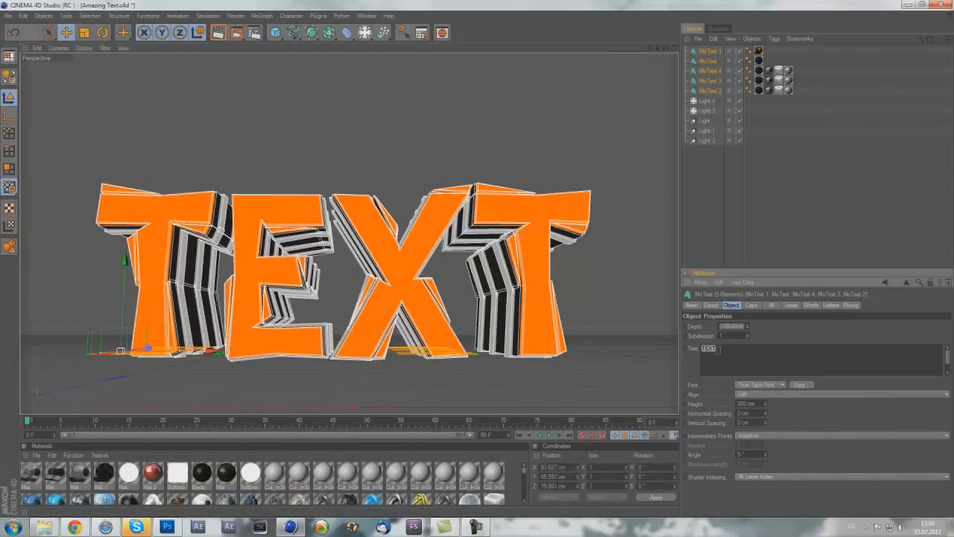
# Step: Set the MoText content to TUTORIAL and change its font to Agency FB
pyautogui.write('TUTORIAL')
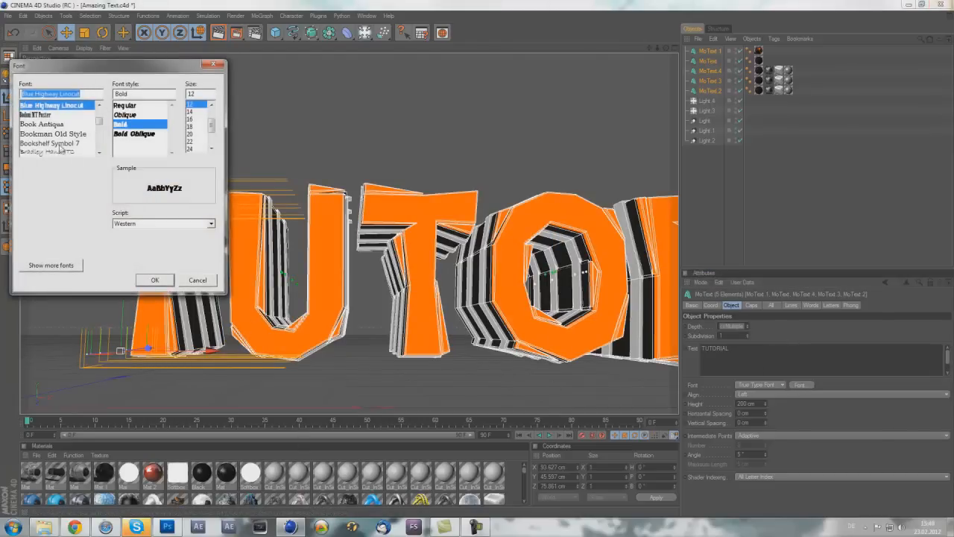
pyautogui.scroll(-3)
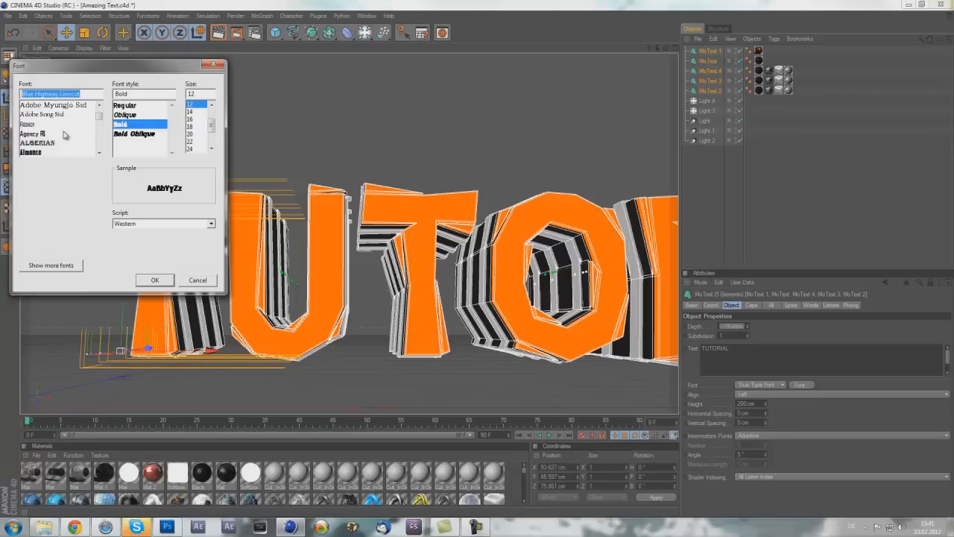
pyautogui.click(33, 134)
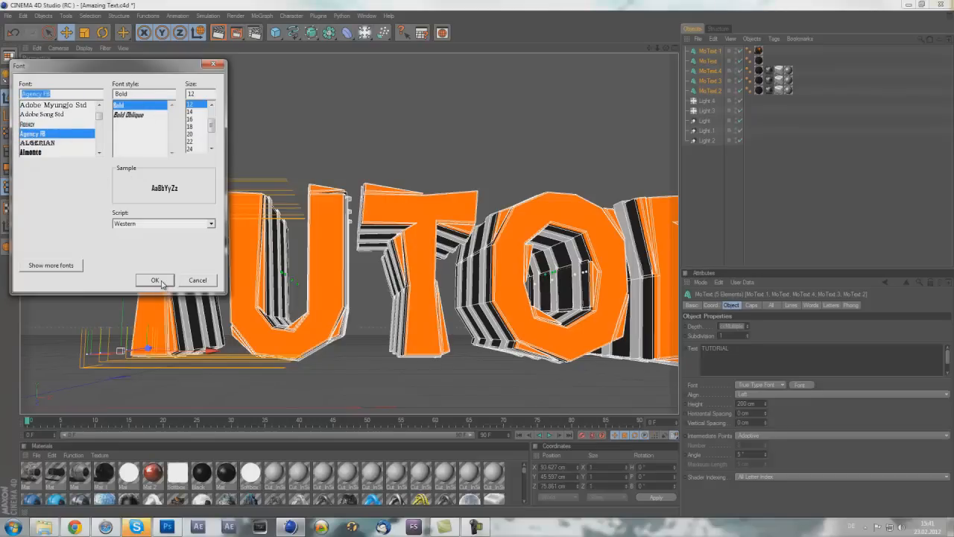
pyautogui.click(155, 281)
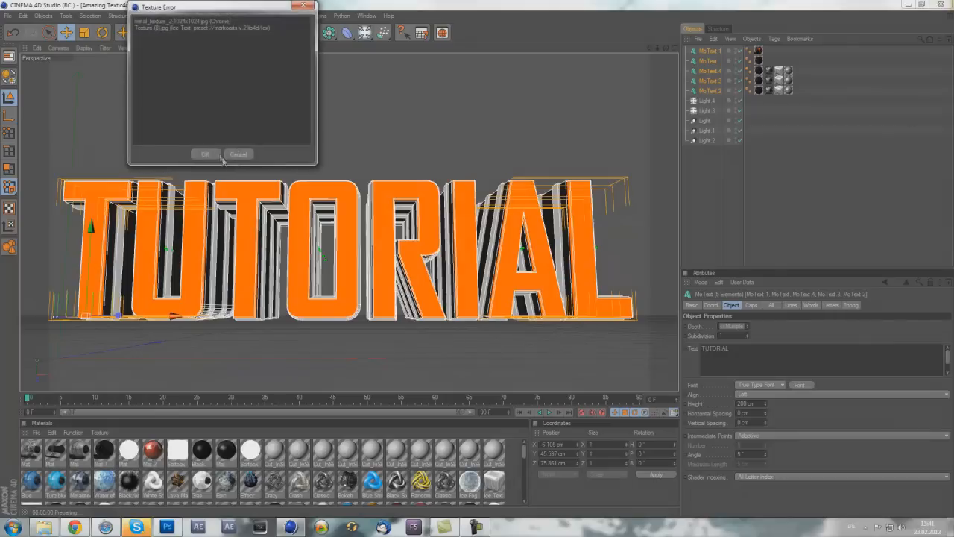
# Step: Dismiss the Texture Error dialog and run a quick viewport preview render of the text
pyautogui.click(206, 153)
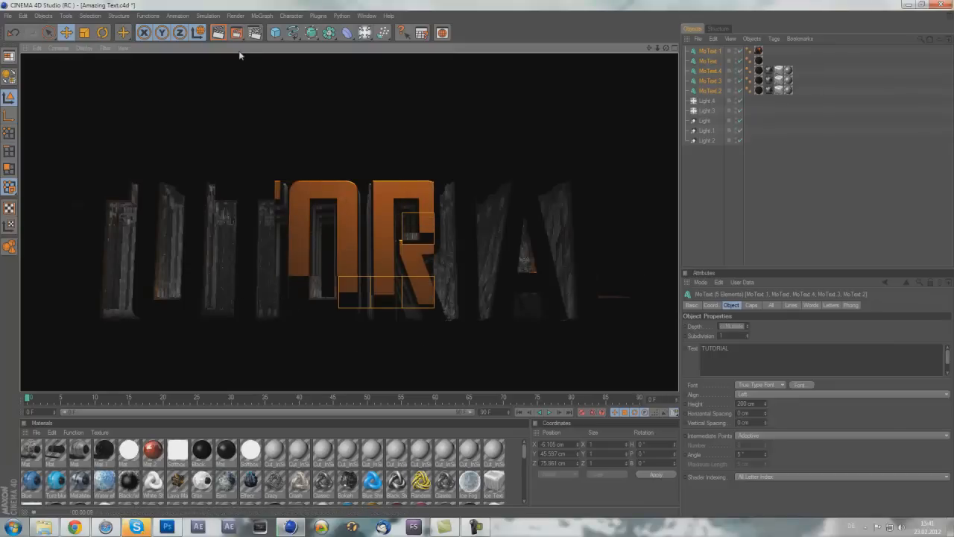
pyautogui.click(421, 33)
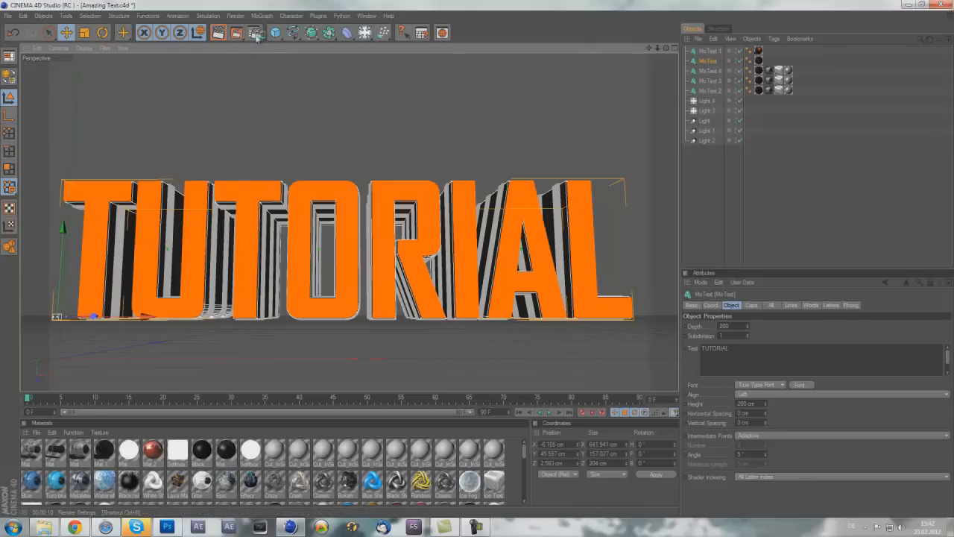
# Step: Add a Cel Renderer post effect in Render Settings with white Edges over a black background
pyautogui.click(256, 33)
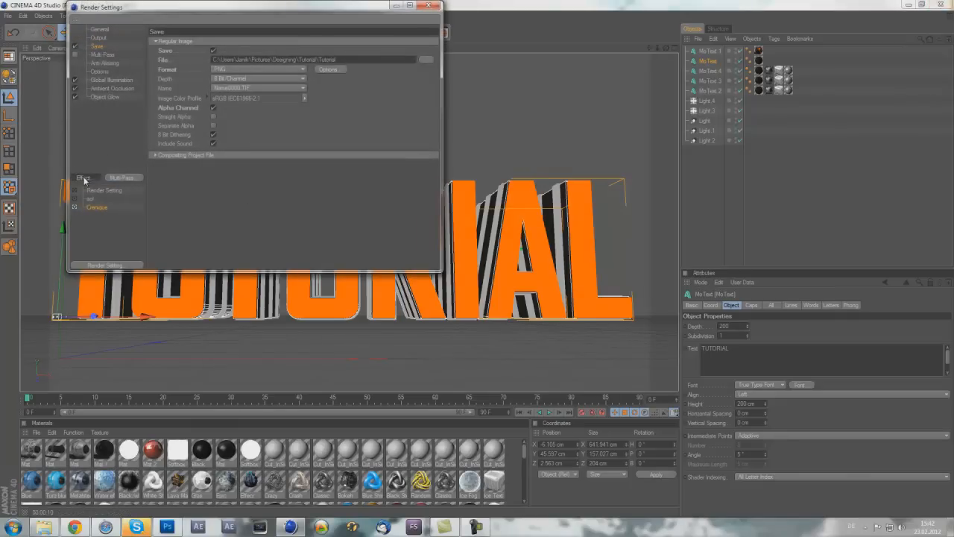
pyautogui.click(84, 177)
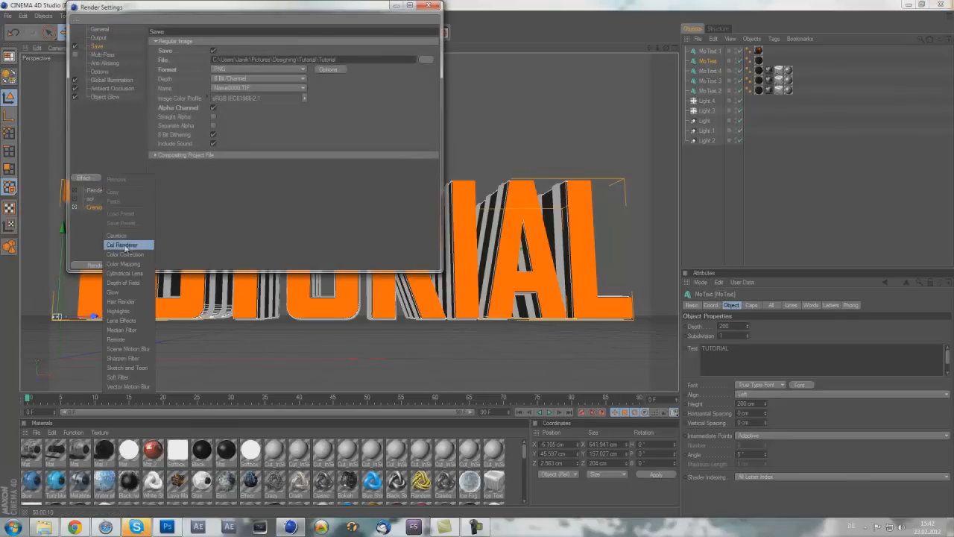
pyautogui.click(123, 244)
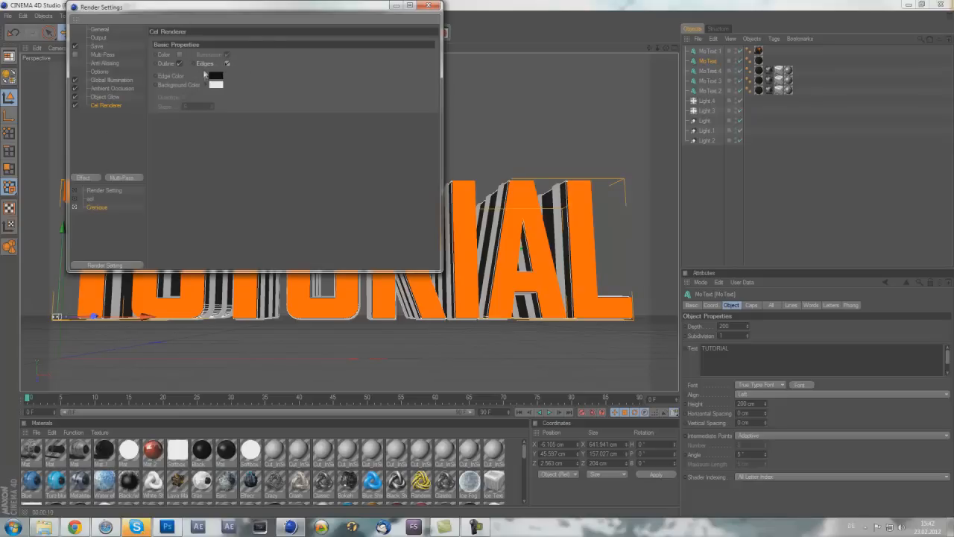
pyautogui.click(215, 75)
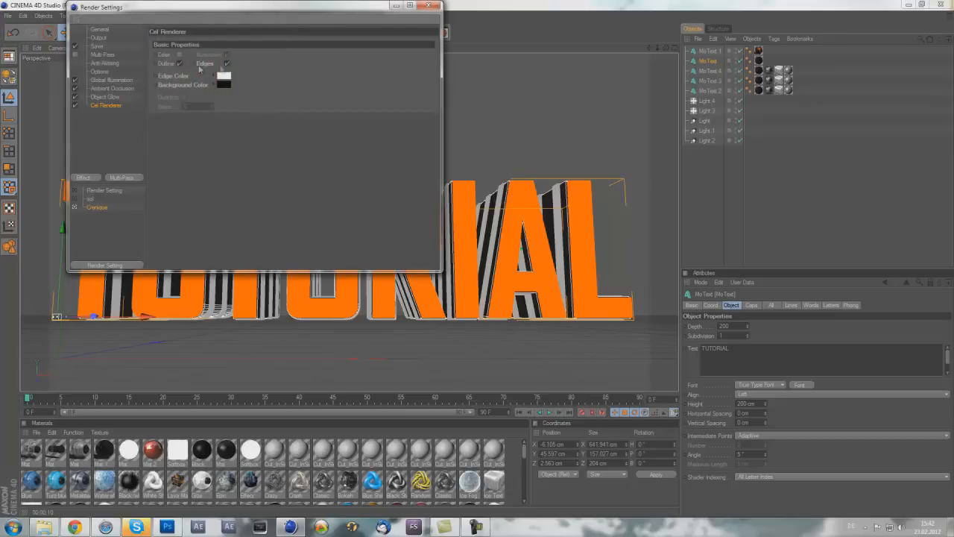
# Step: Give the cel render its own output file name on the Save page and close Render Settings
pyautogui.click(97, 47)
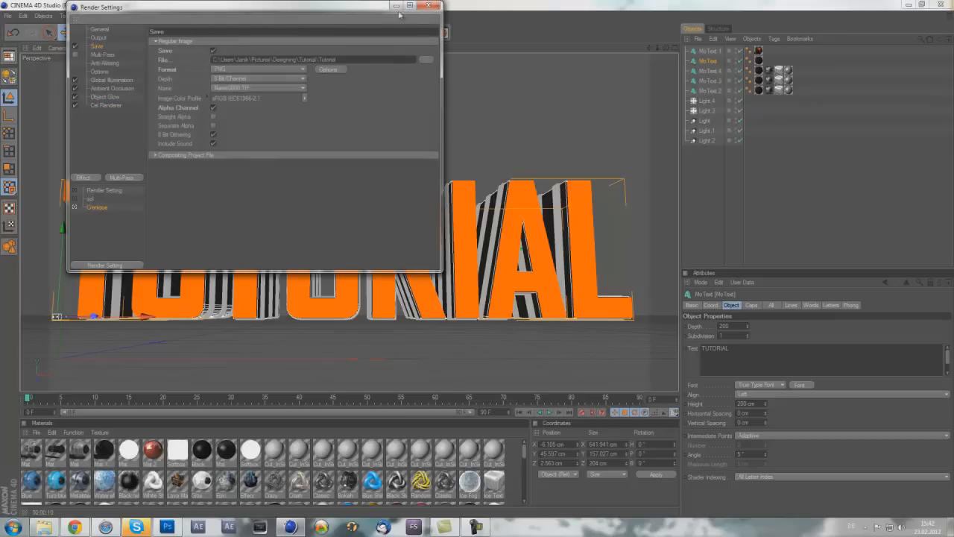
pyautogui.click(437, 6)
pyautogui.write('_Cel')
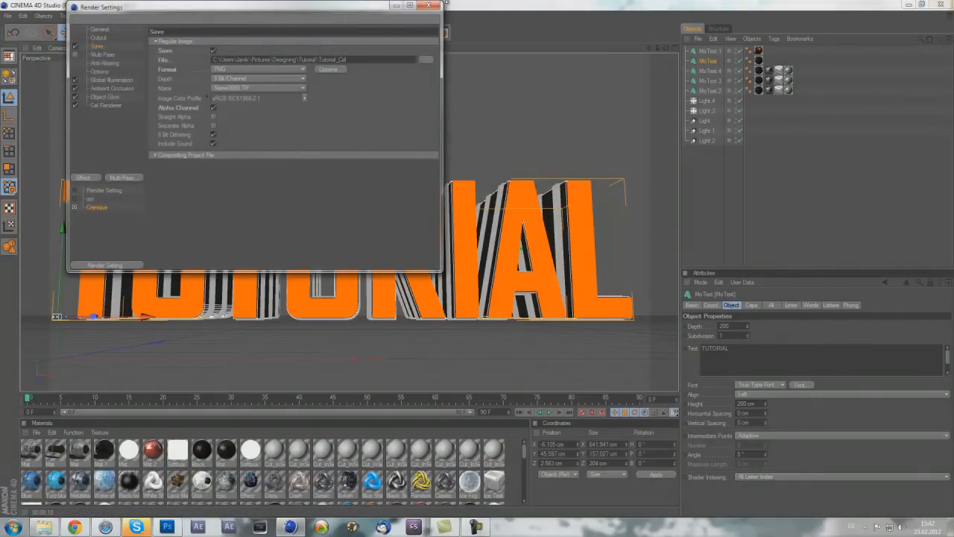
pyautogui.click(430, 6)
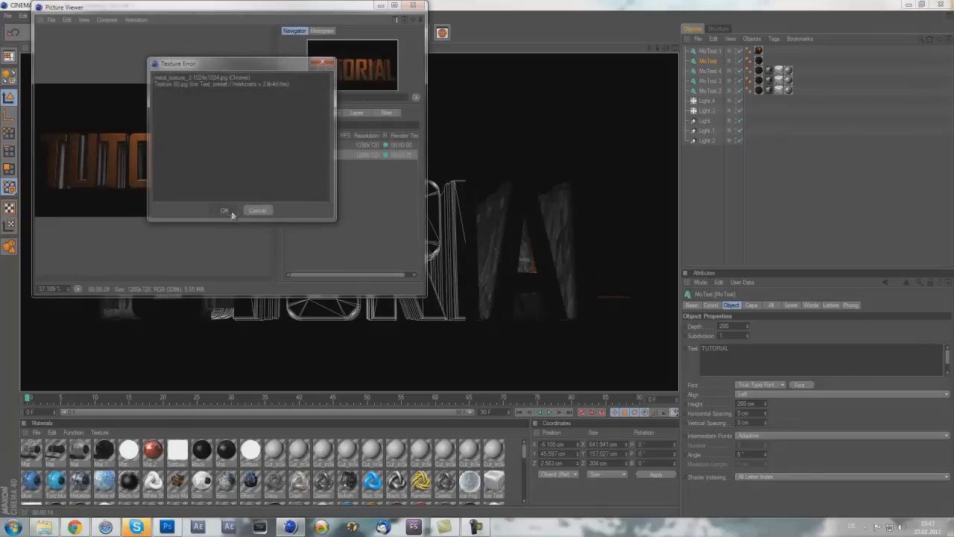
# Step: Render the cel-outlined TUTORIAL text to the Picture Viewer, dismissing the texture warning
pyautogui.click(224, 210)
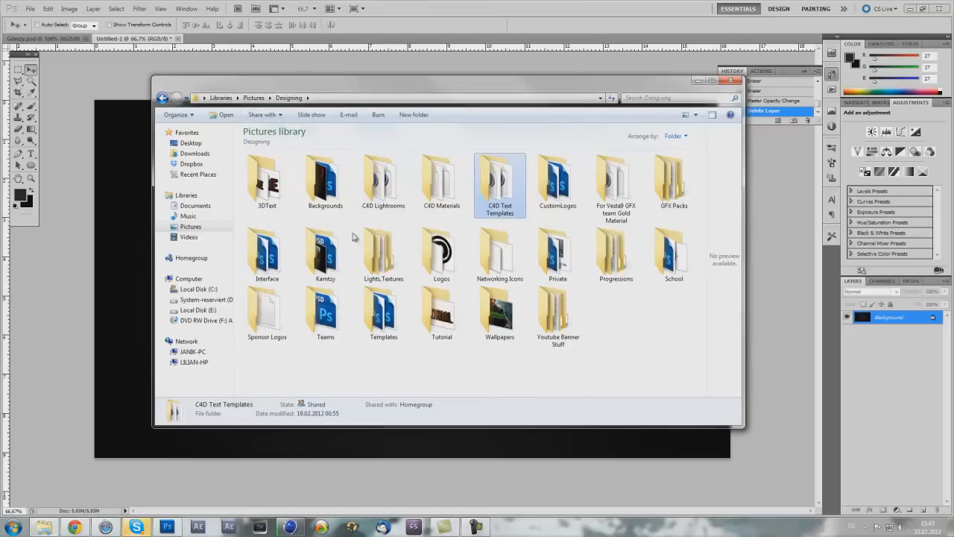
# Step: Open the rendered Tutorial PNG from the Tutorial folder, then return to the dark gradient Untitled document
pyautogui.doubleClick(383, 253)
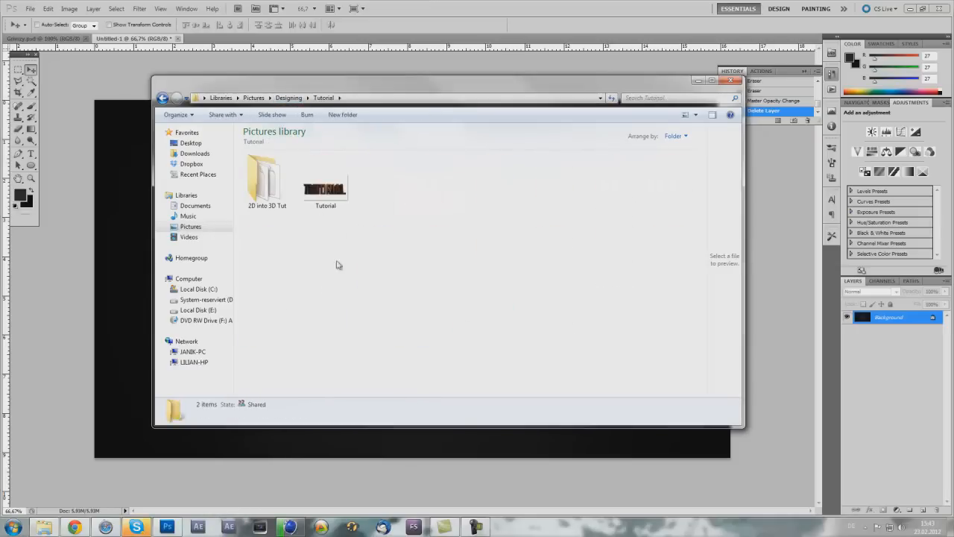
pyautogui.click(325, 186)
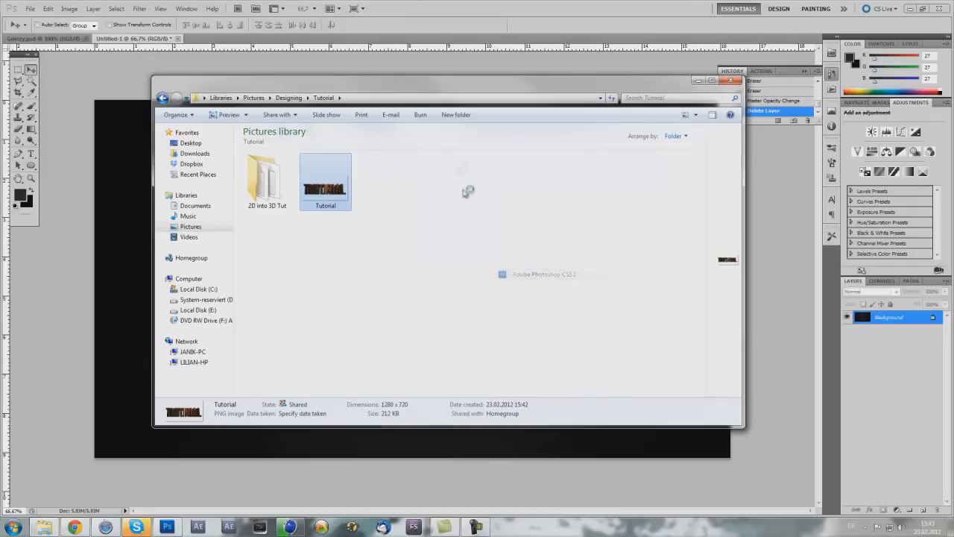
pyautogui.click(289, 528)
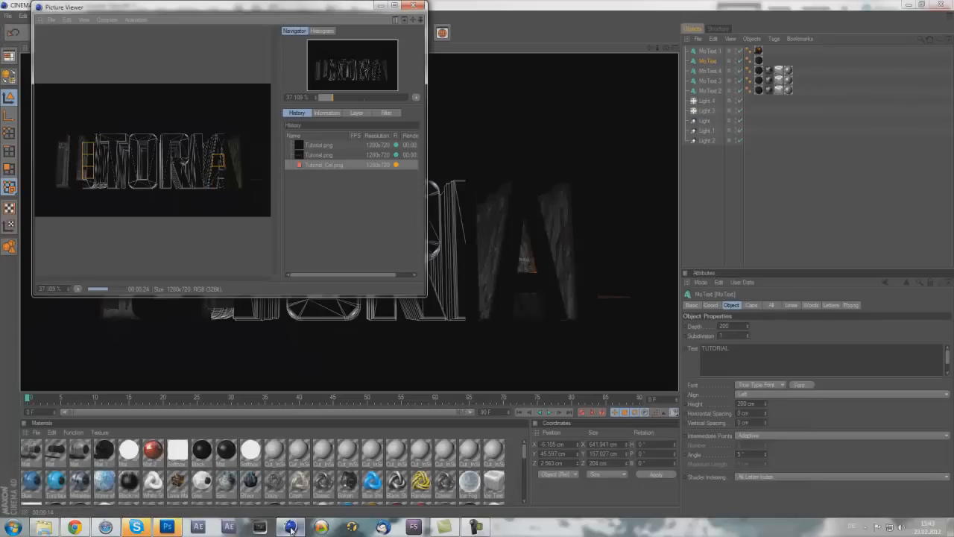
pyautogui.click(167, 528)
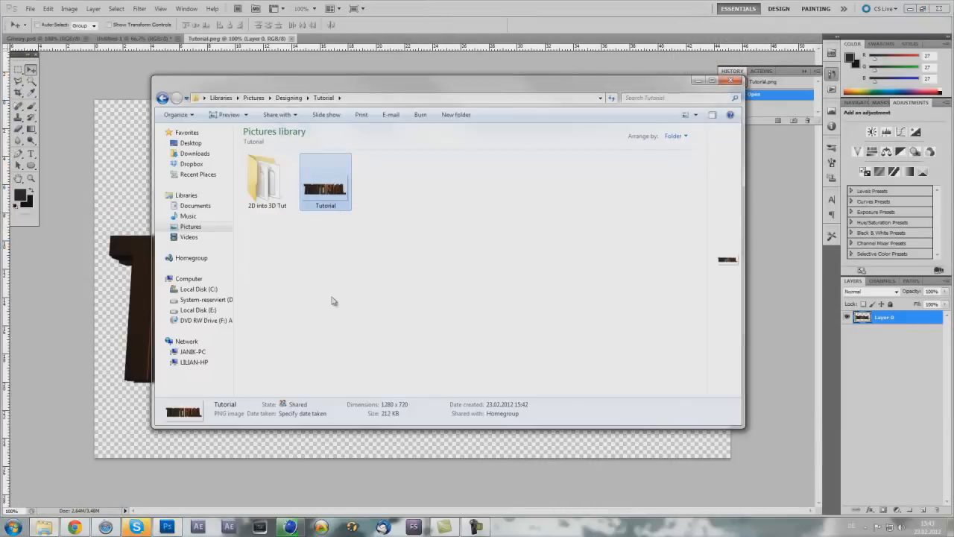
pyautogui.doubleClick(325, 179)
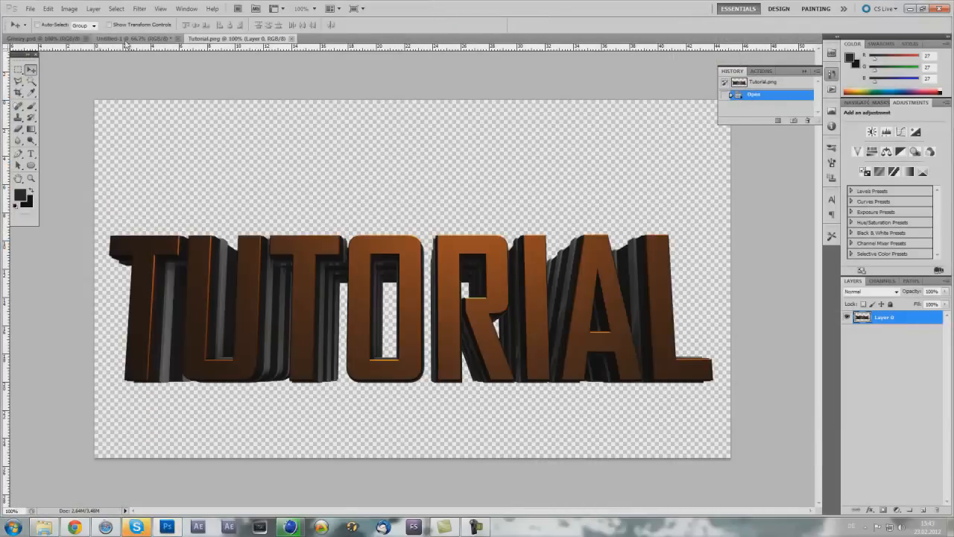
pyautogui.click(137, 39)
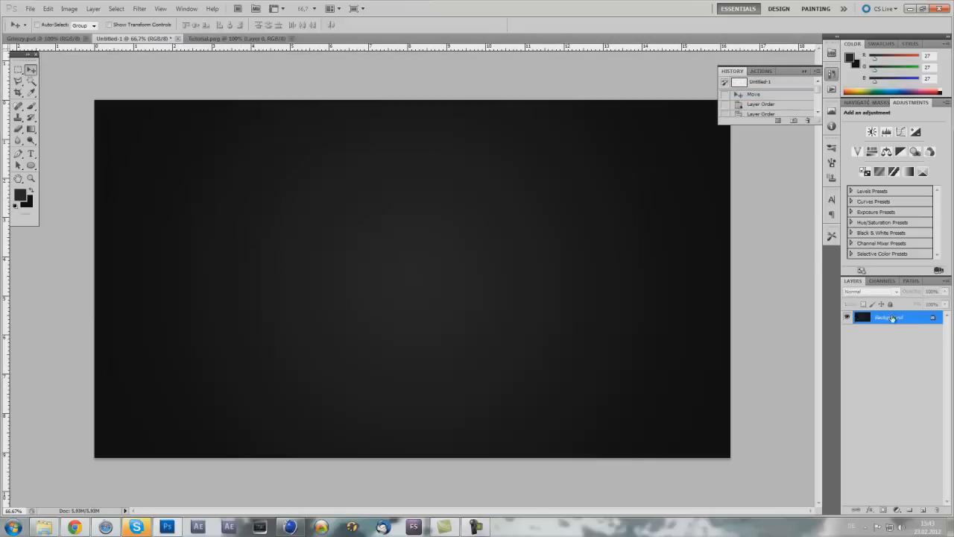
# Step: Bring the Tutorial_Cel wireframe render and the orange render onto the dark background as separate layers
pyautogui.click(237, 39)
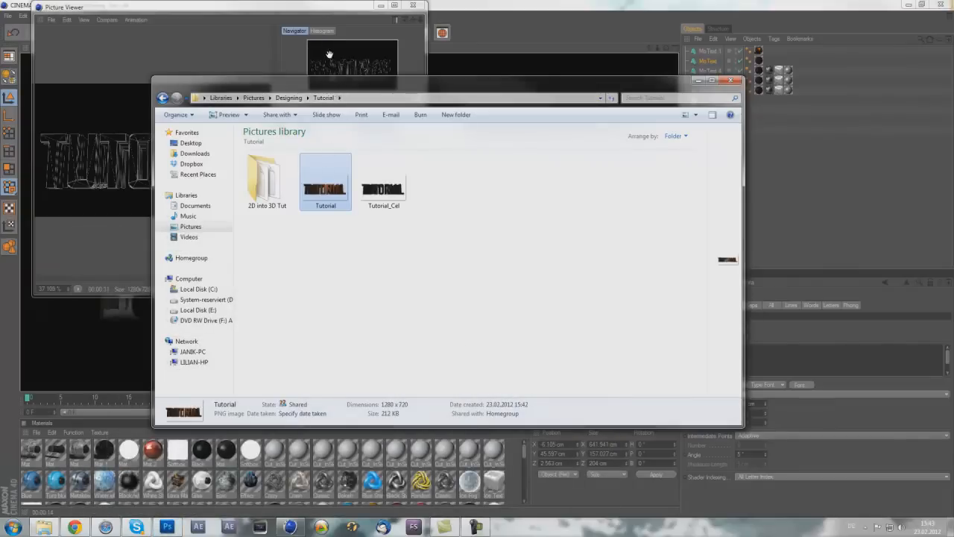
pyautogui.rightClick(382, 182)
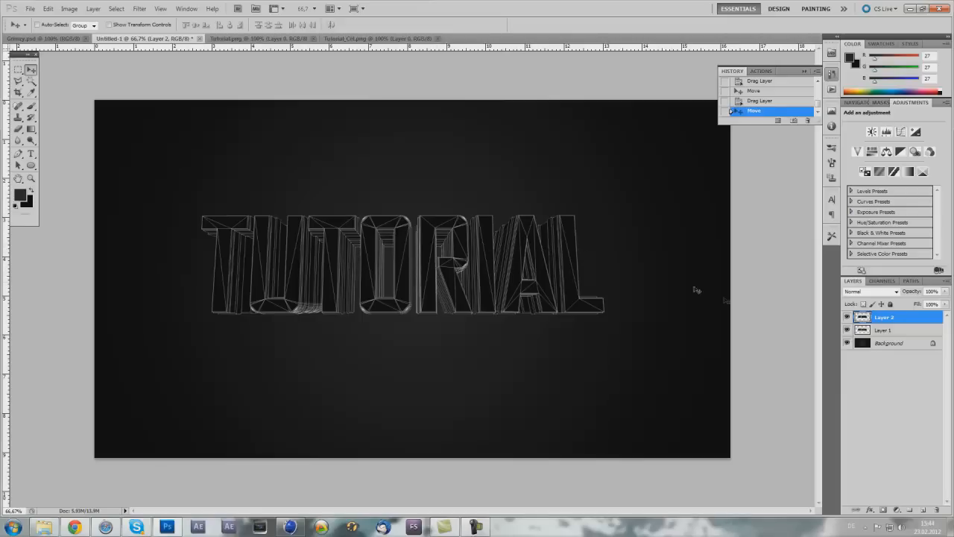
# Step: Duplicate Layer 1 and Layer 2, hide the wireframe copies, and open Layer Style for Layer 1 copy
pyautogui.click(883, 331)
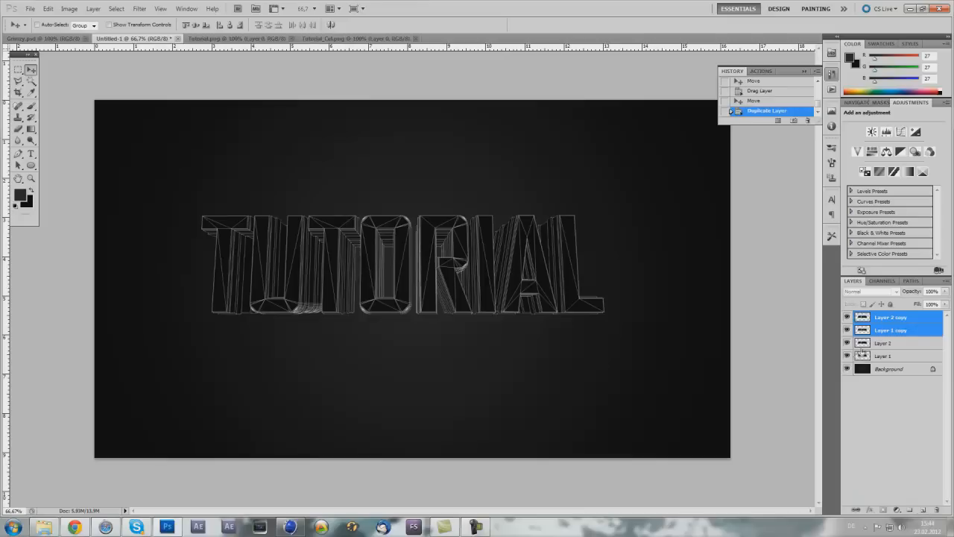
pyautogui.click(892, 329)
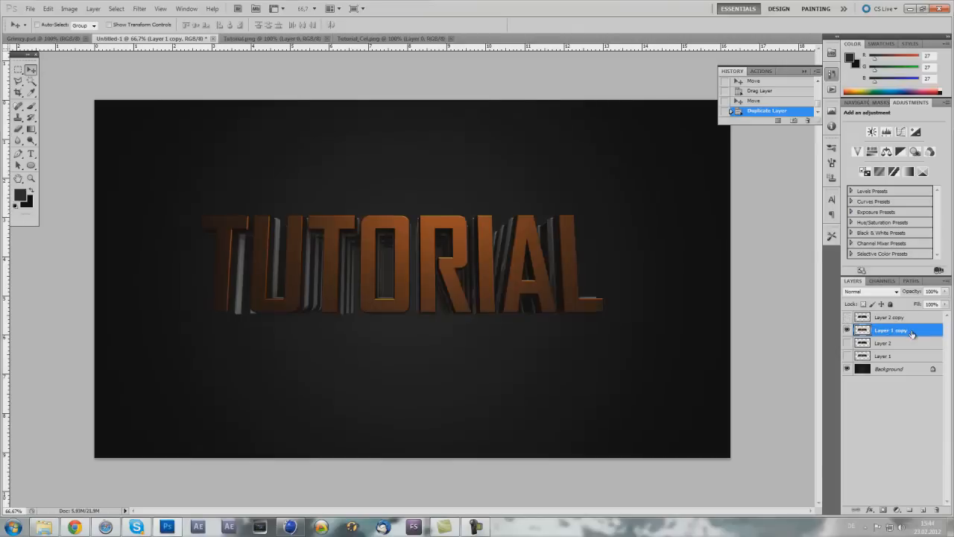
pyautogui.doubleClick(892, 329)
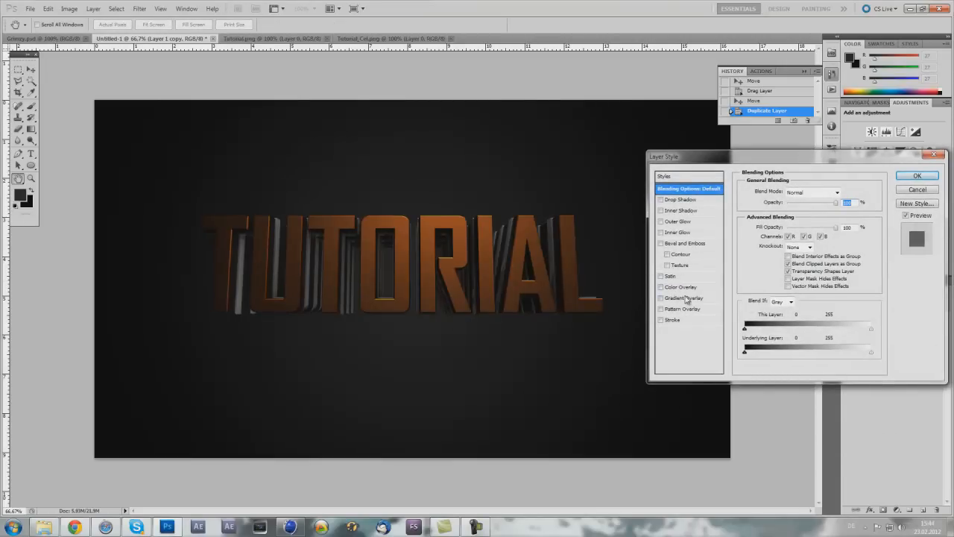
# Step: Apply a Gradient Overlay with adjusted blend mode and opacity plus a Drop Shadow to the orange copy
pyautogui.click(828, 191)
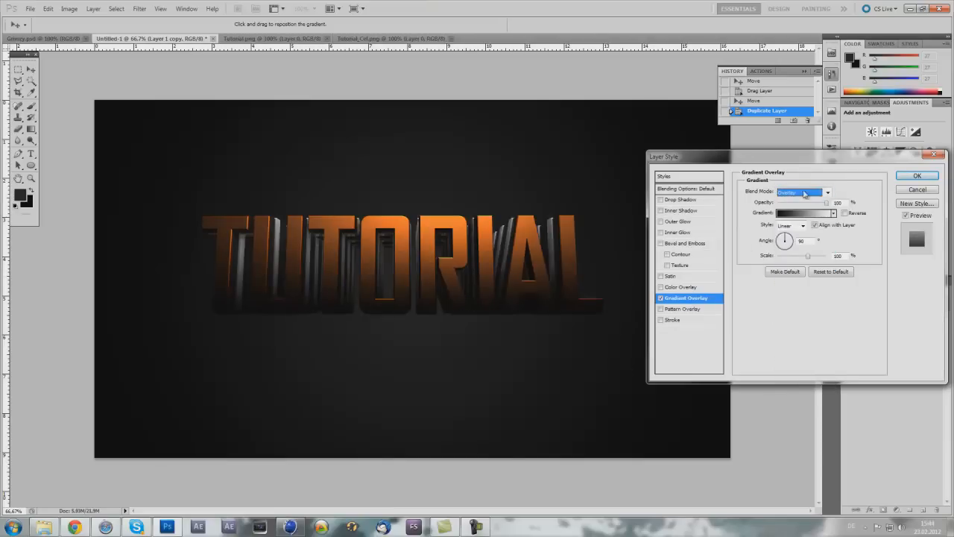
pyautogui.click(788, 190)
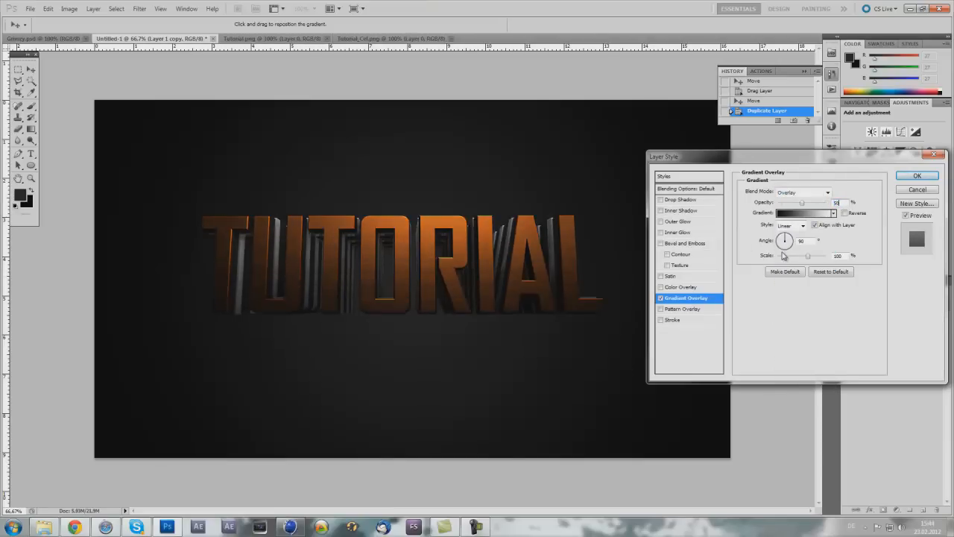
pyautogui.click(680, 199)
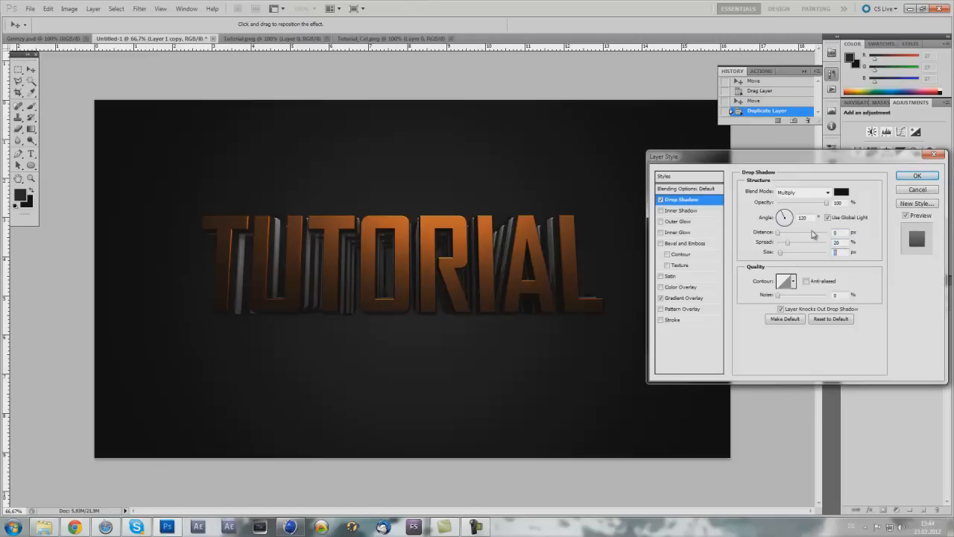
pyautogui.click(919, 176)
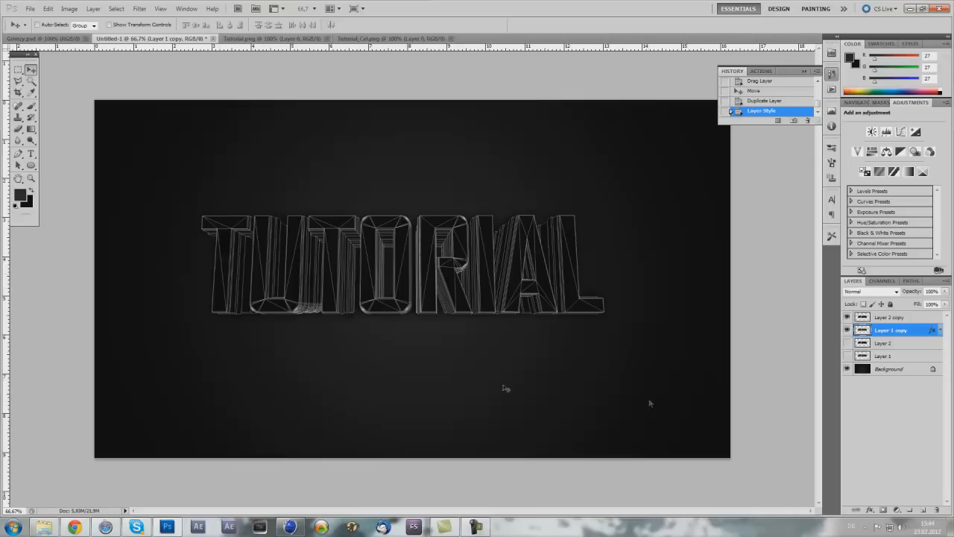
# Step: Set the wireframe copy to Soft Light, duplicate it, and lower the top copy's opacity
pyautogui.click(868, 290)
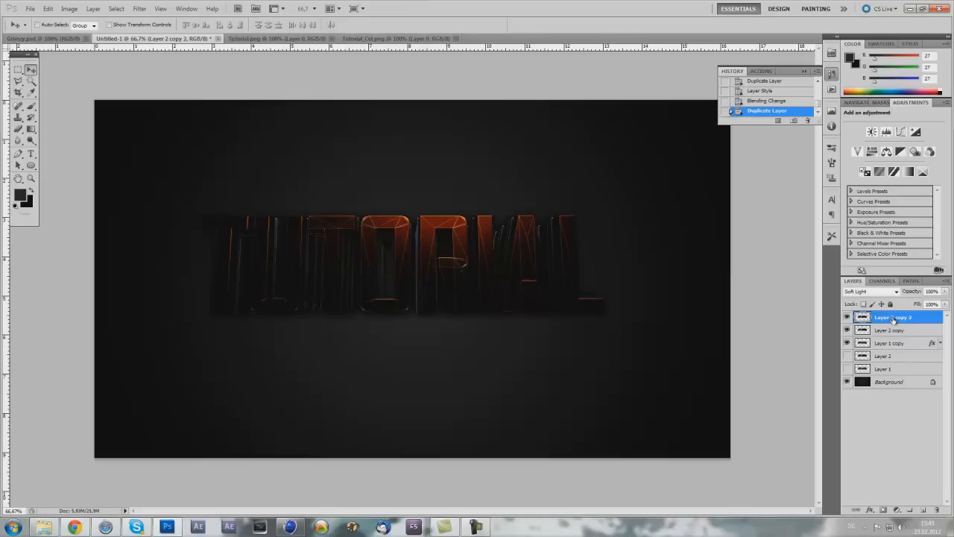
pyautogui.click(889, 331)
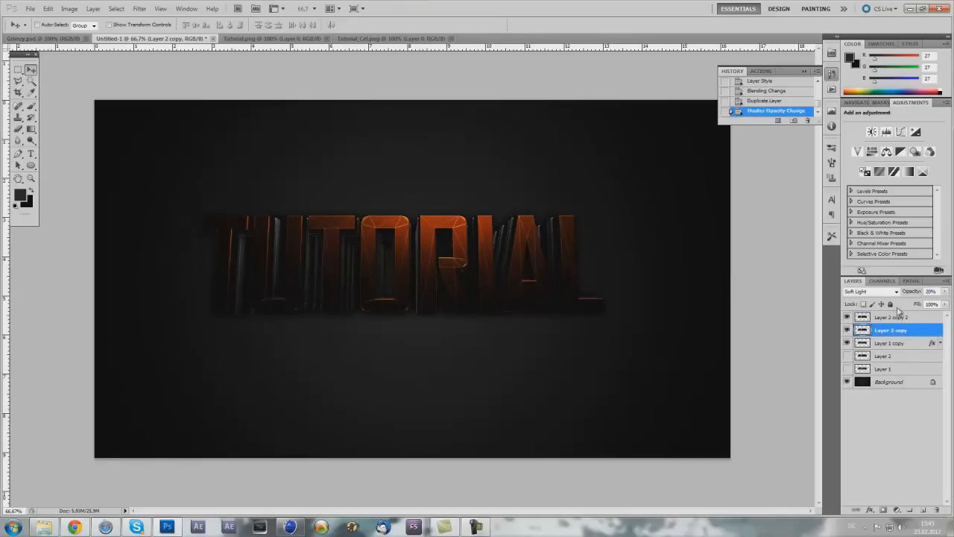
pyautogui.click(18, 132)
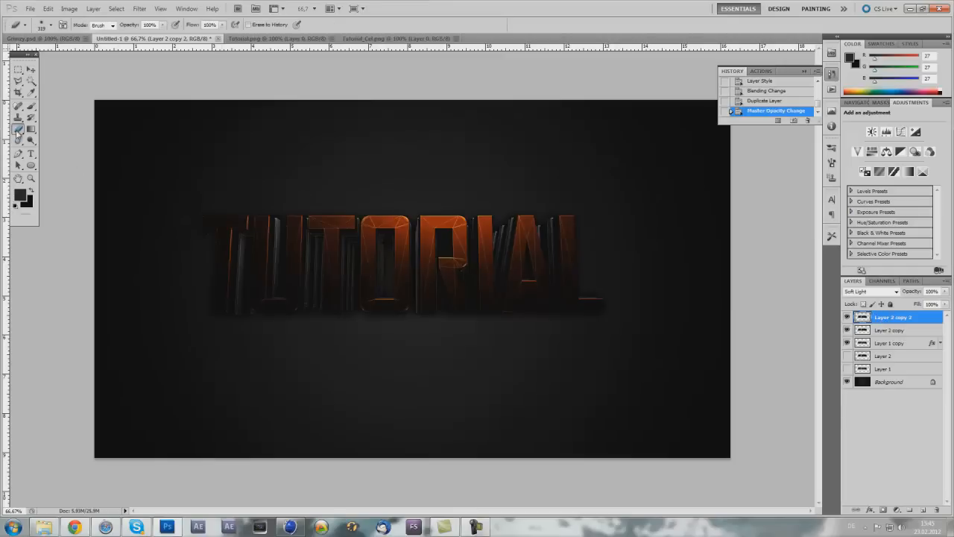
# Step: Erase stray wireframe marks above and below the letters, then hide the blended overlay layers
pyautogui.click(263, 340)
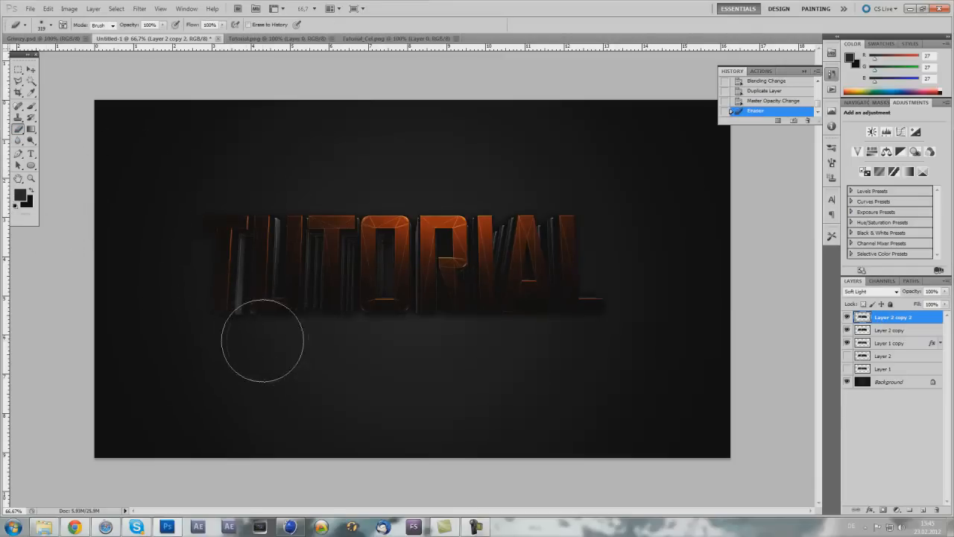
pyautogui.moveTo(261, 340); pyautogui.dragTo(552, 340)
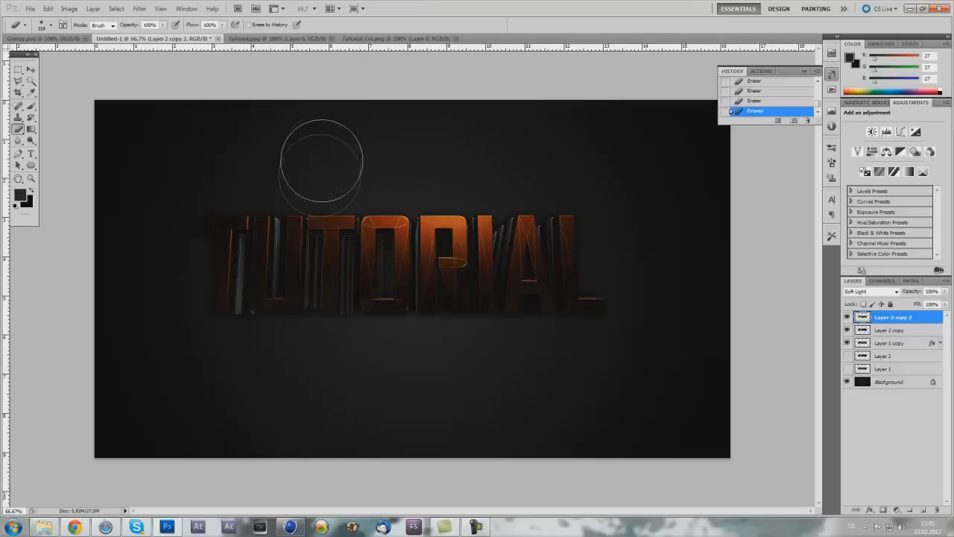
pyautogui.moveTo(322, 163); pyautogui.dragTo(250, 296)
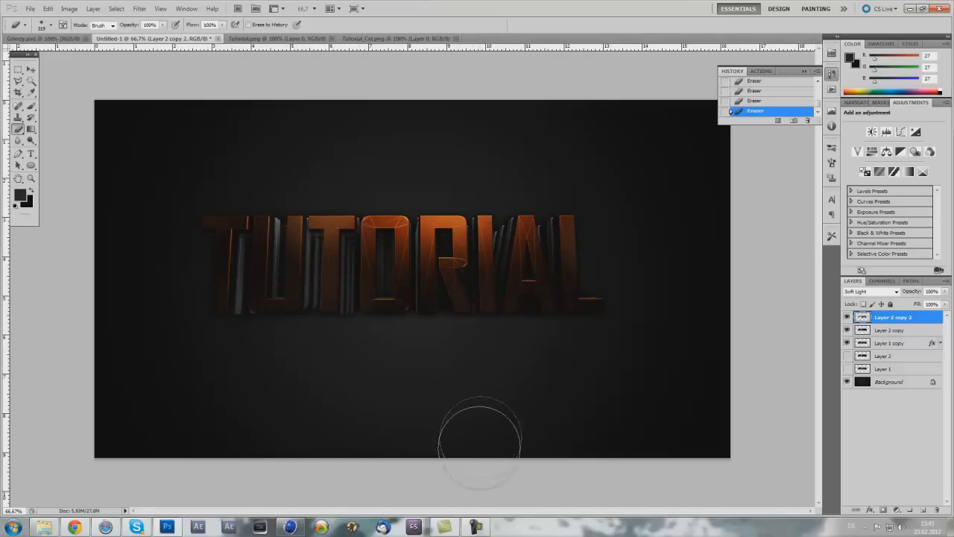
pyautogui.moveTo(480, 436); pyautogui.dragTo(649, 340)
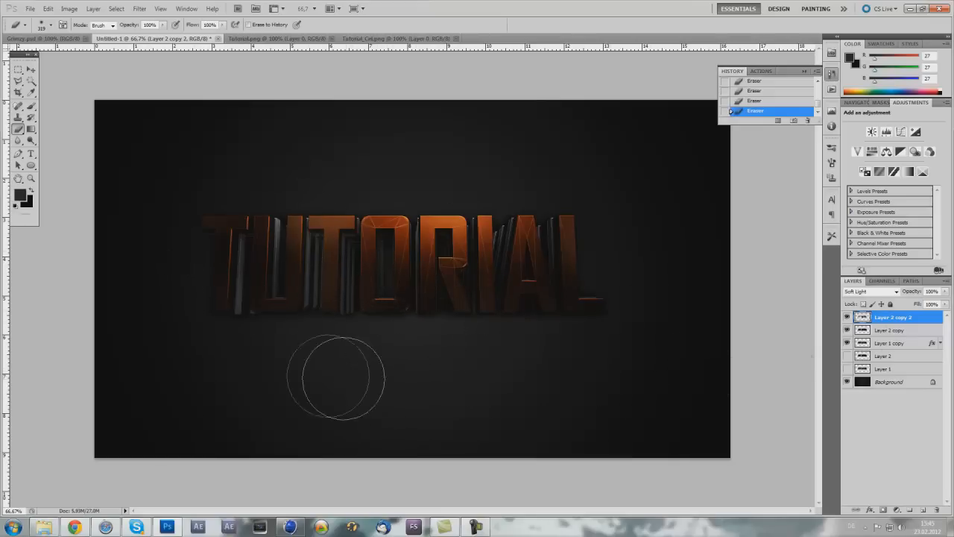
pyautogui.moveTo(573, 343)
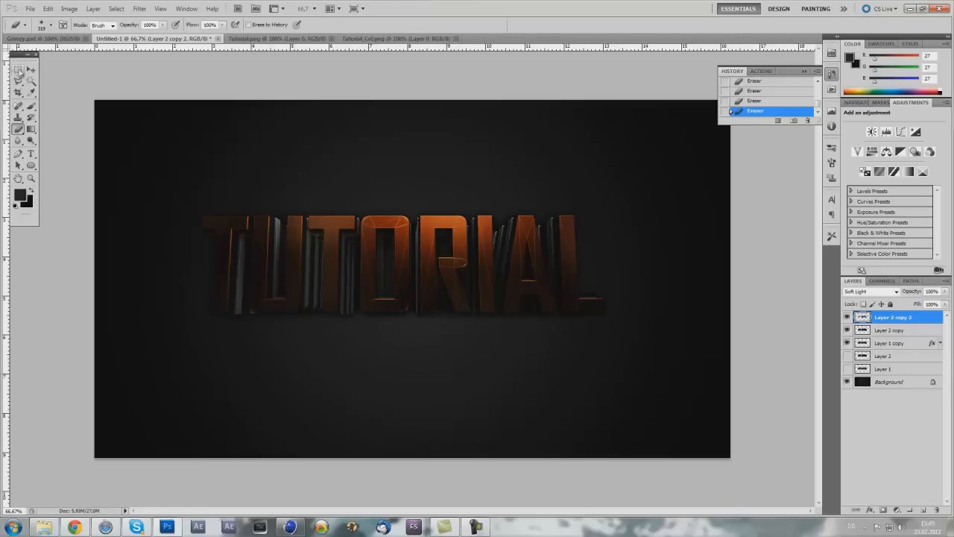
pyautogui.click(31, 70)
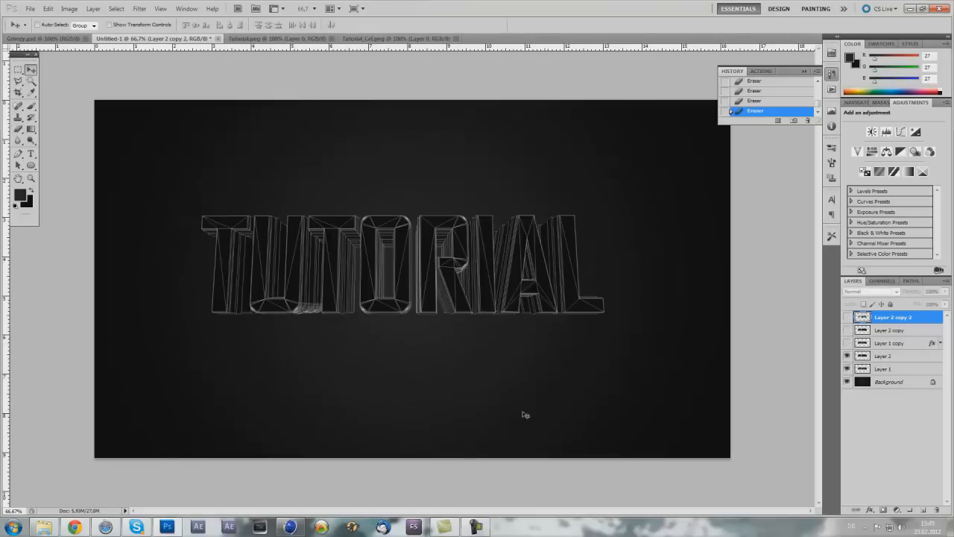
# Step: Move Layer 1 above Layer 2 so the plain orange TUTORIAL render shows on top
pyautogui.click(883, 369)
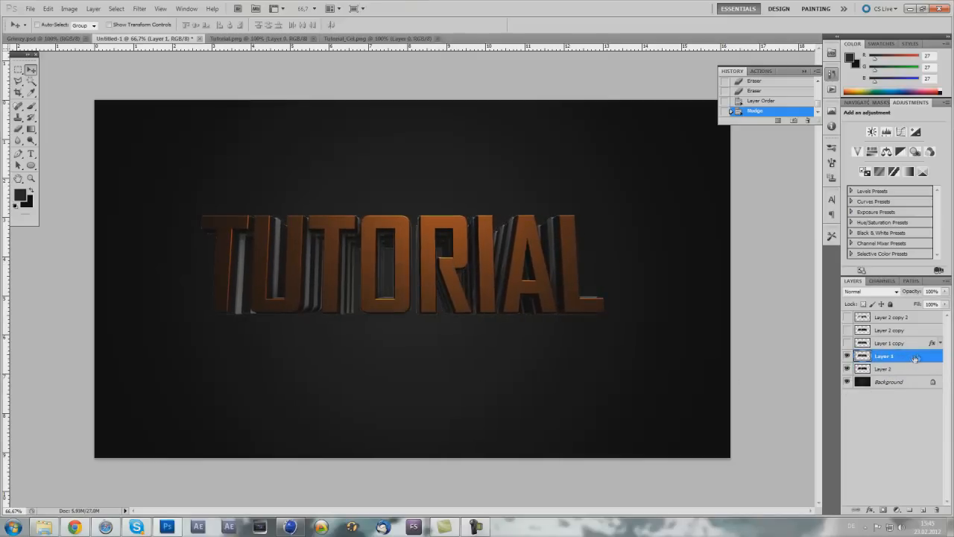
pyautogui.click(883, 369)
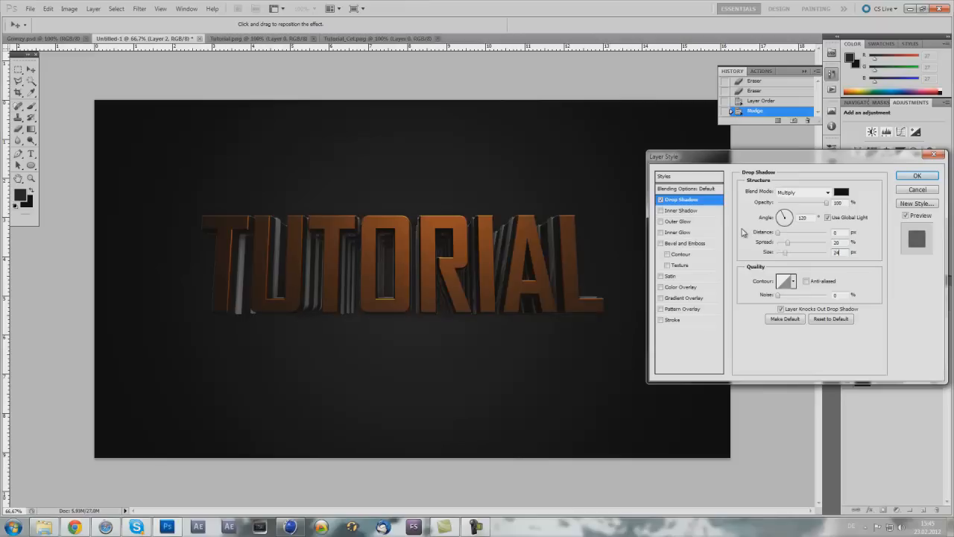
# Step: Add a black-to-white Gradient Overlay in Overlay blend mode alongside the drop shadow and apply
pyautogui.click(919, 176)
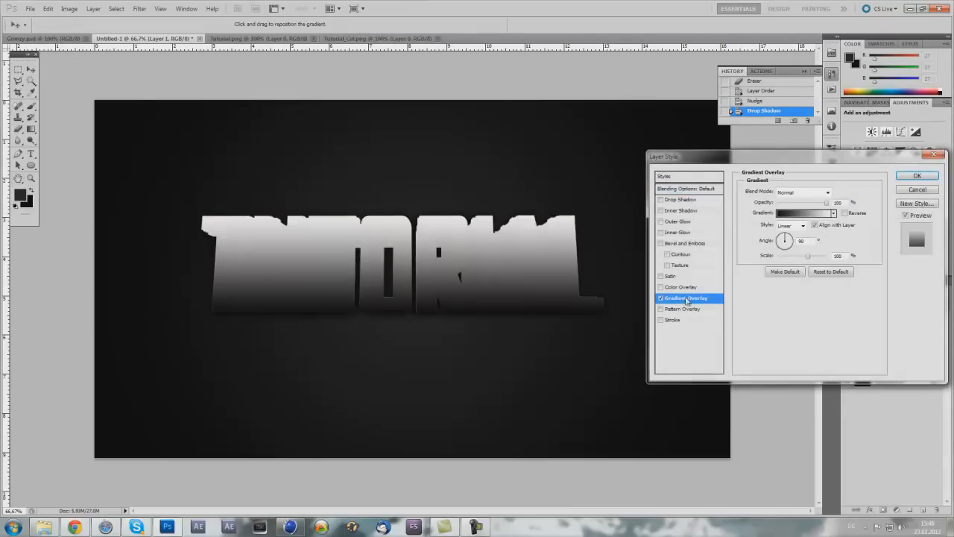
pyautogui.click(804, 192)
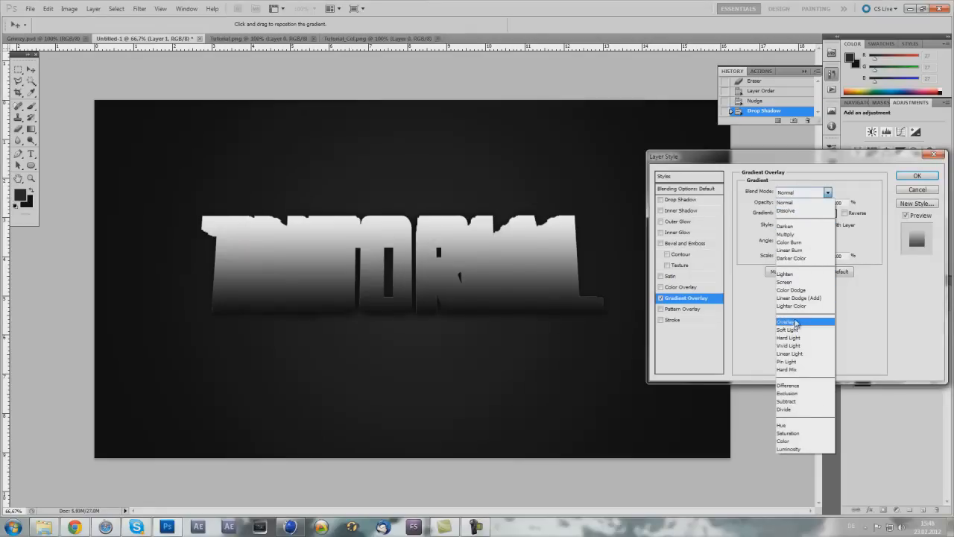
pyautogui.click(784, 322)
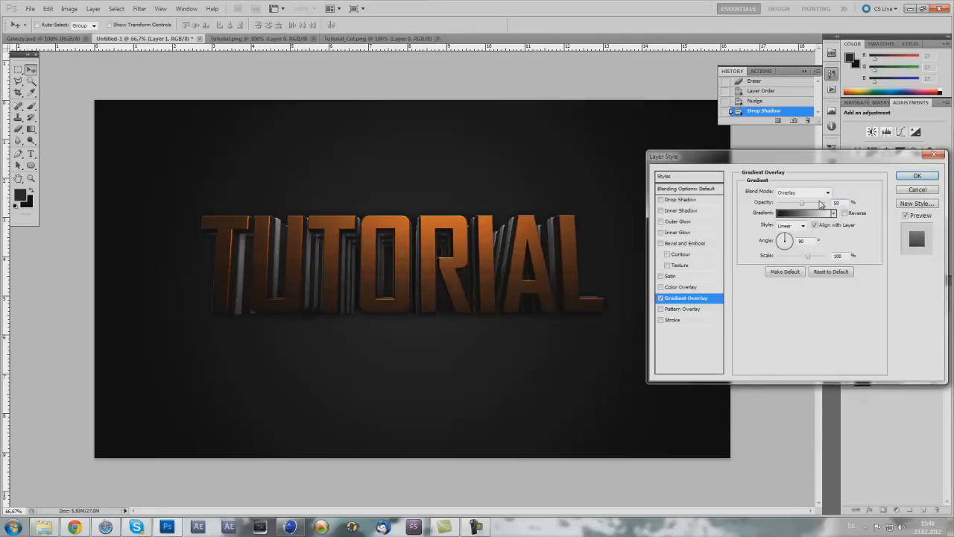
pyautogui.click(919, 176)
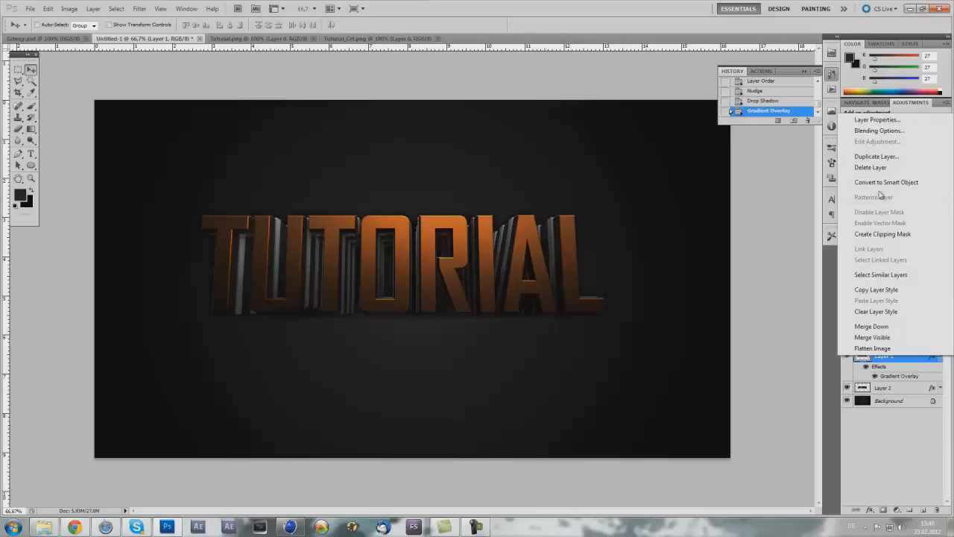
# Step: Convert the styled text layer to a Smart Object and rasterize it to pixels
pyautogui.click(886, 182)
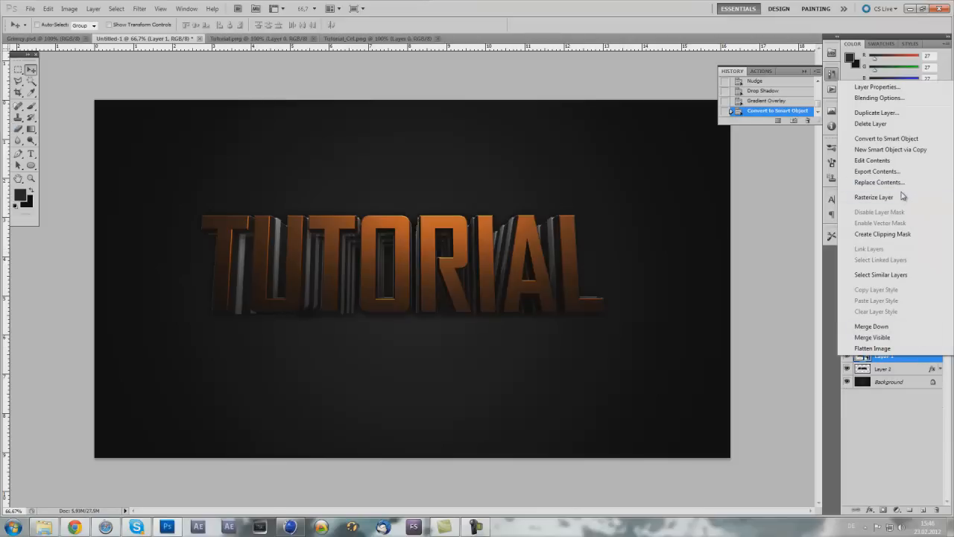
pyautogui.click(874, 197)
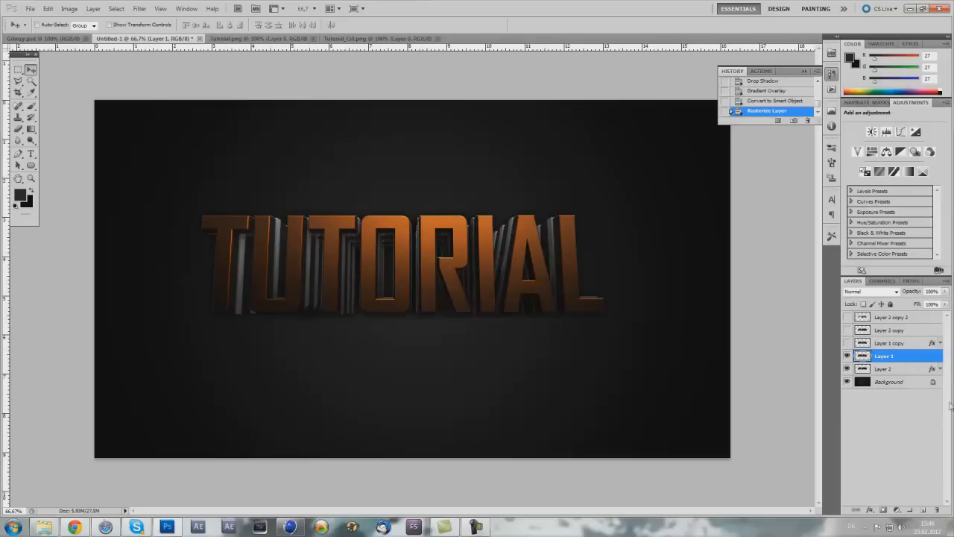
pyautogui.moveTo(173, 333)
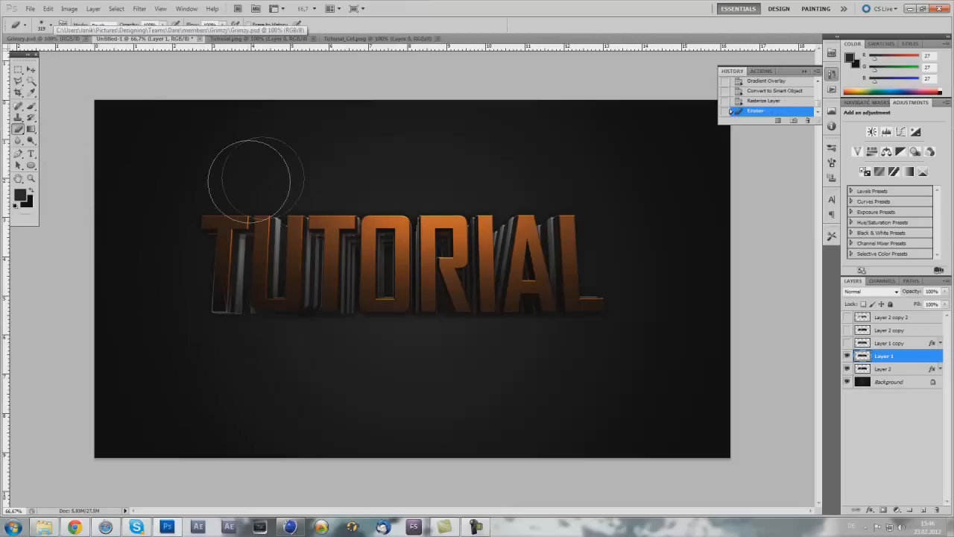
# Step: Erase parts of the rasterized text near its top-left and bottom edges
pyautogui.moveTo(257, 178); pyautogui.dragTo(451, 185)
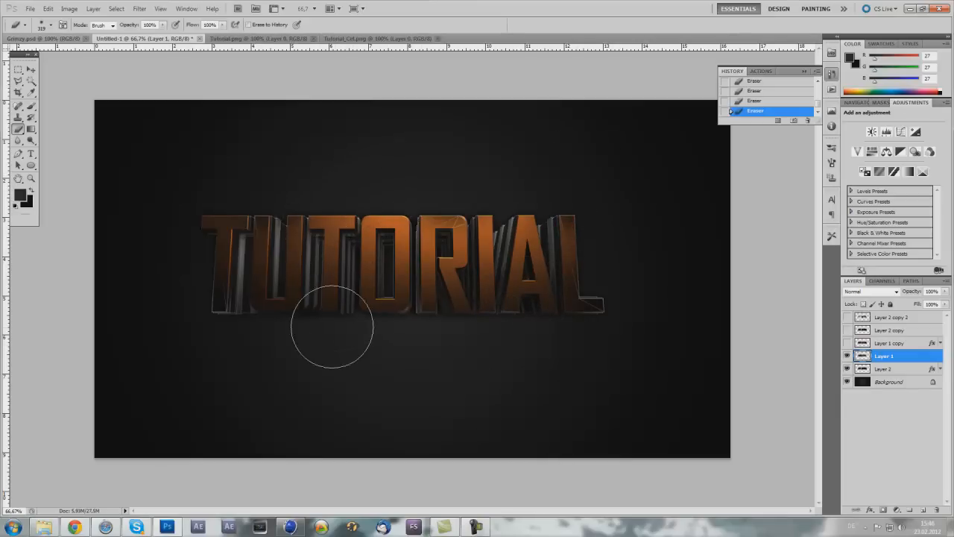
pyautogui.moveTo(334, 328); pyautogui.dragTo(209, 344)
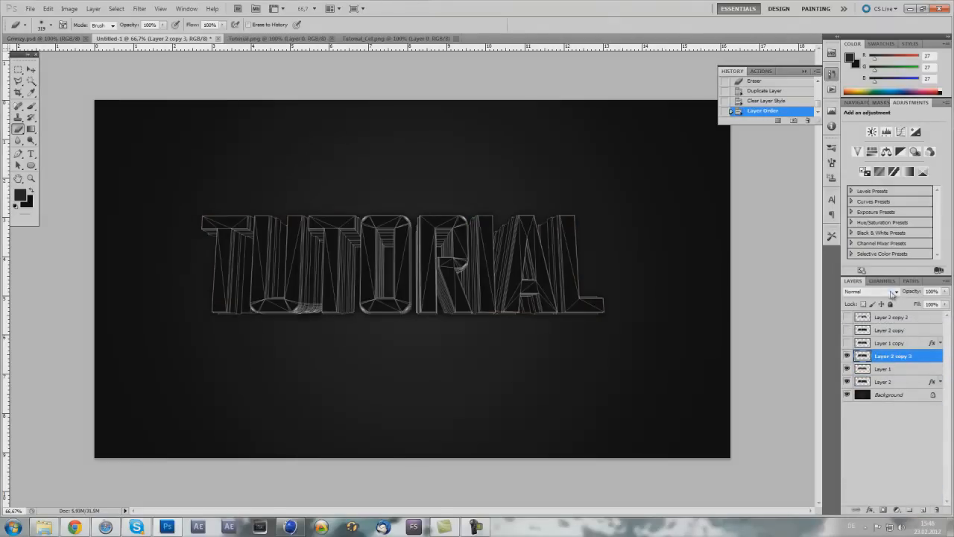
# Step: Blend the wireframe layer in Soft Light at reduced opacity and Merge Down into the orange text
pyautogui.click(873, 291)
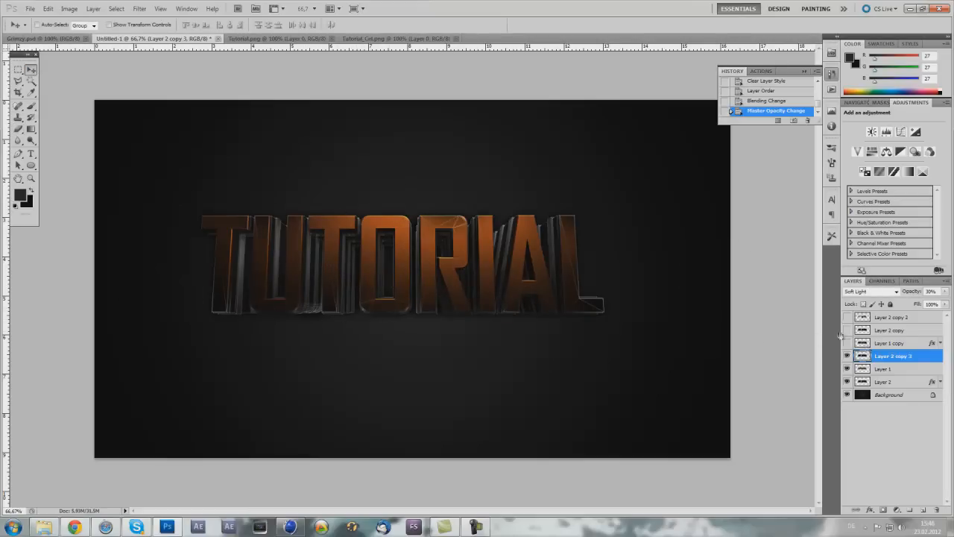
pyautogui.rightClick(885, 381)
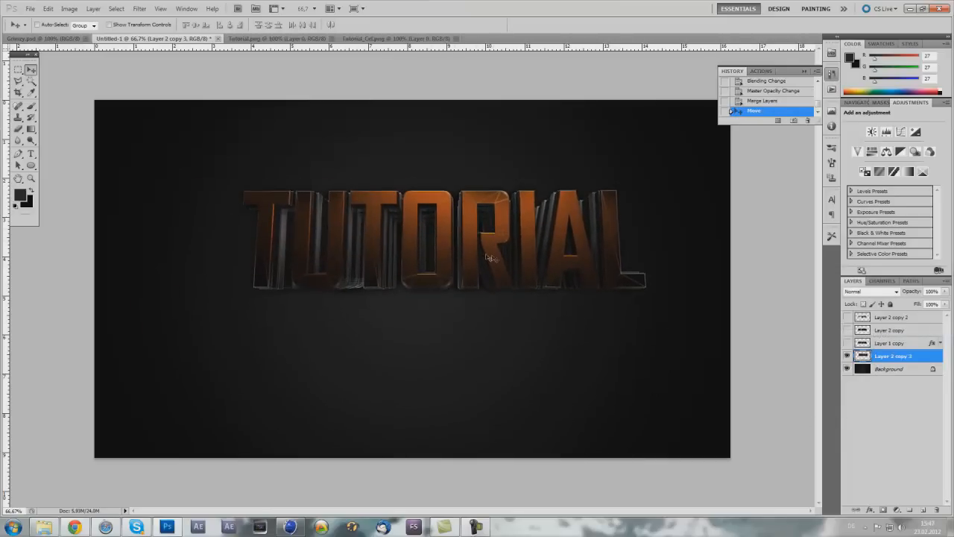
# Step: Drag the merged TUTORIAL layer back to the centre of the dark canvas
pyautogui.moveTo(489, 256); pyautogui.dragTo(420, 265)
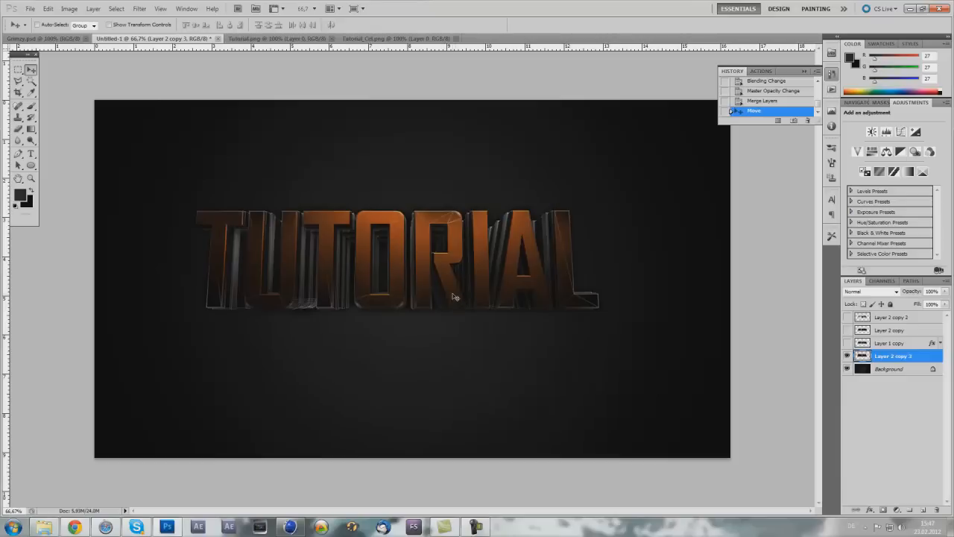
pyautogui.moveTo(433, 270)
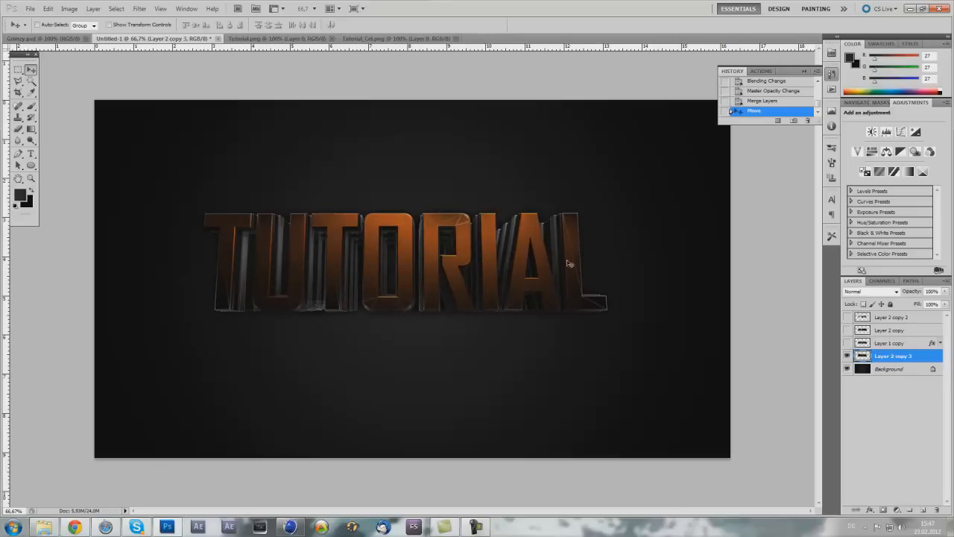
pyautogui.moveTo(295, 323)
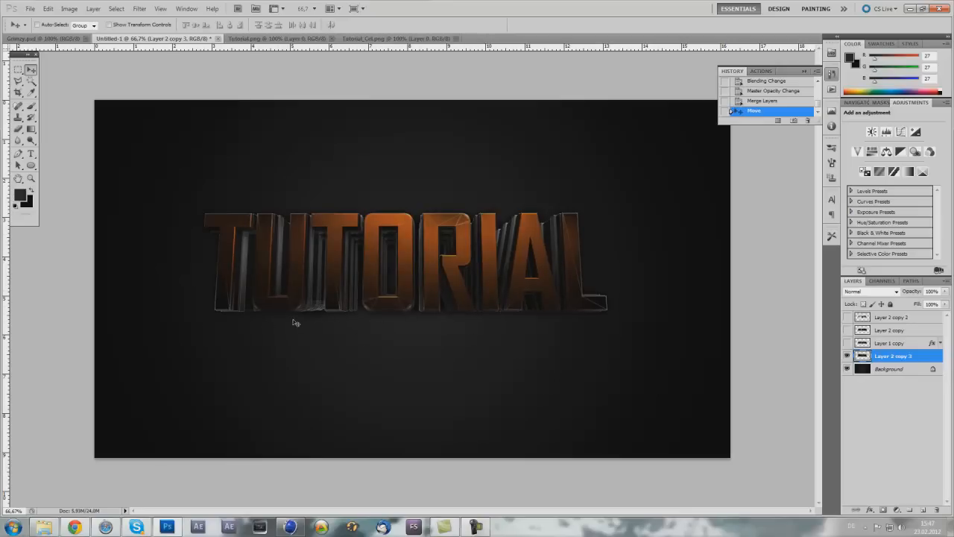
pyautogui.moveTo(522, 311)
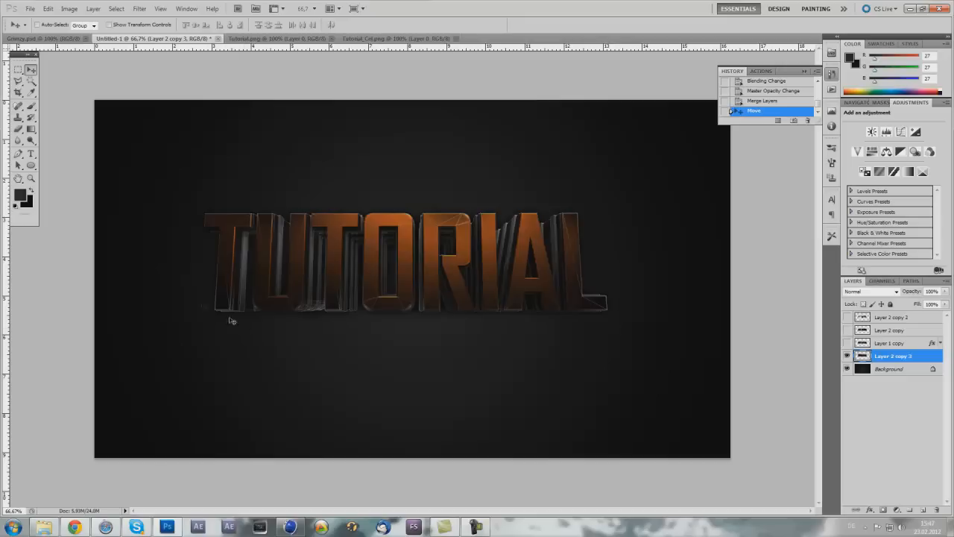
pyautogui.moveTo(307, 305)
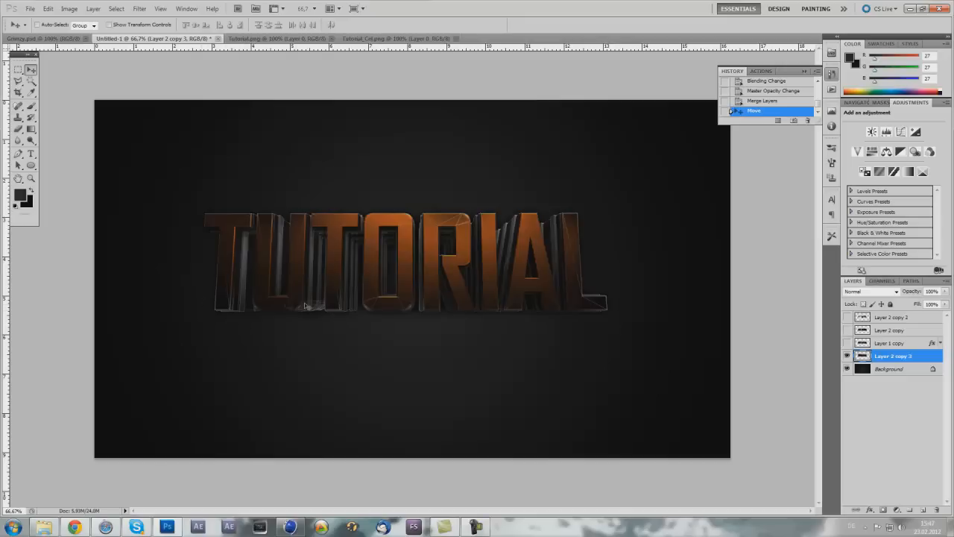
pyautogui.moveTo(261, 316)
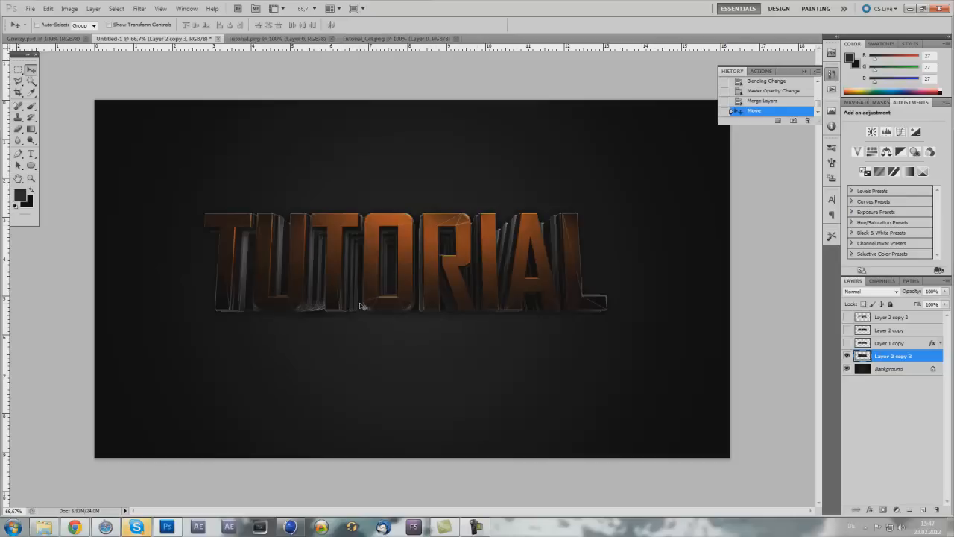
pyautogui.moveTo(466, 212)
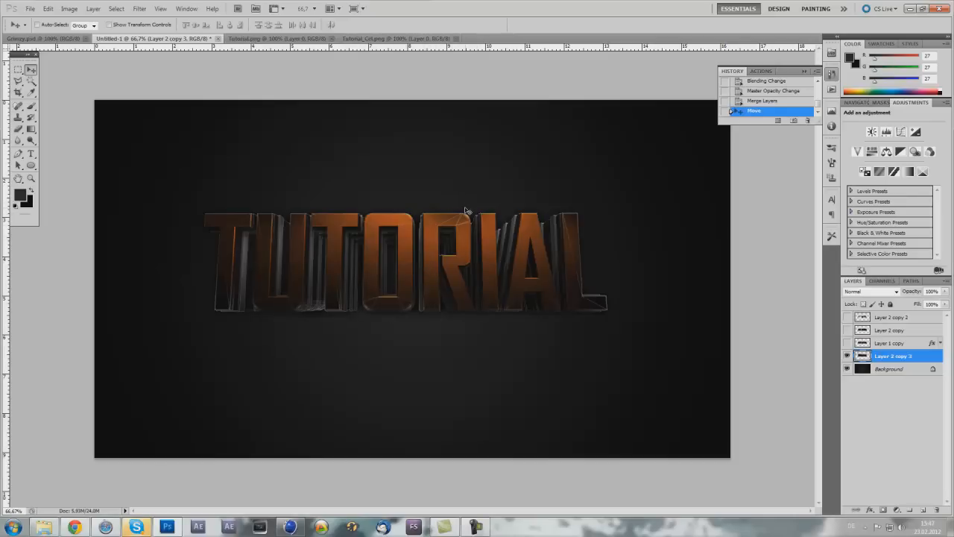
pyautogui.moveTo(406, 313)
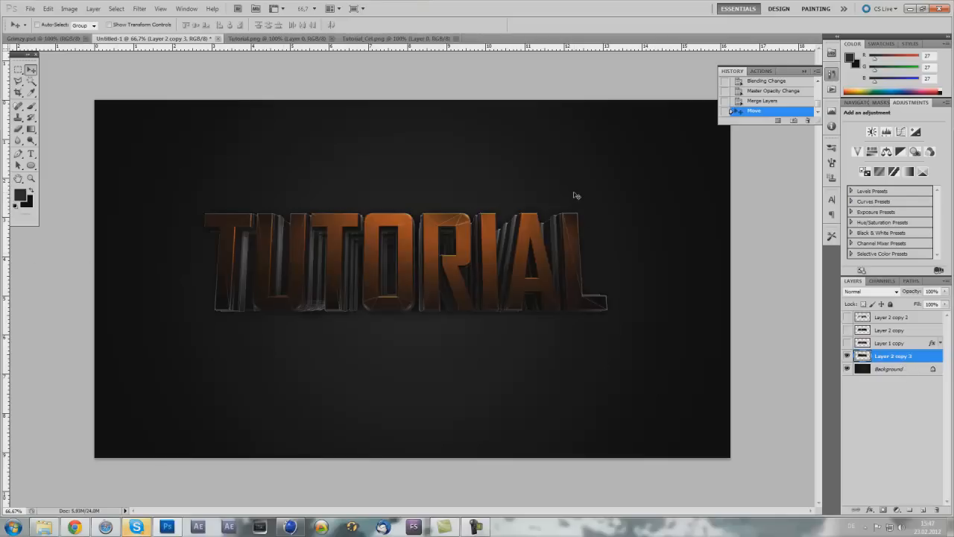
pyautogui.moveTo(199, 311)
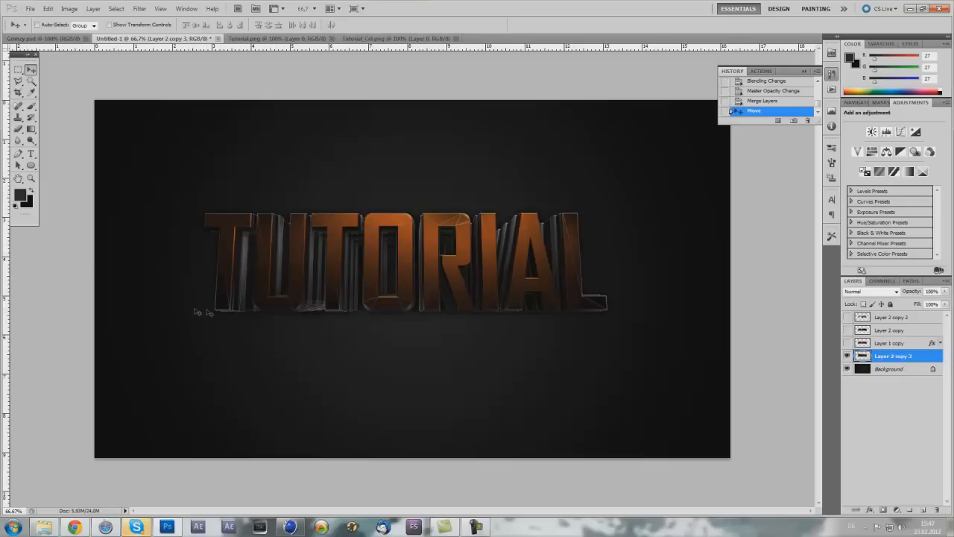